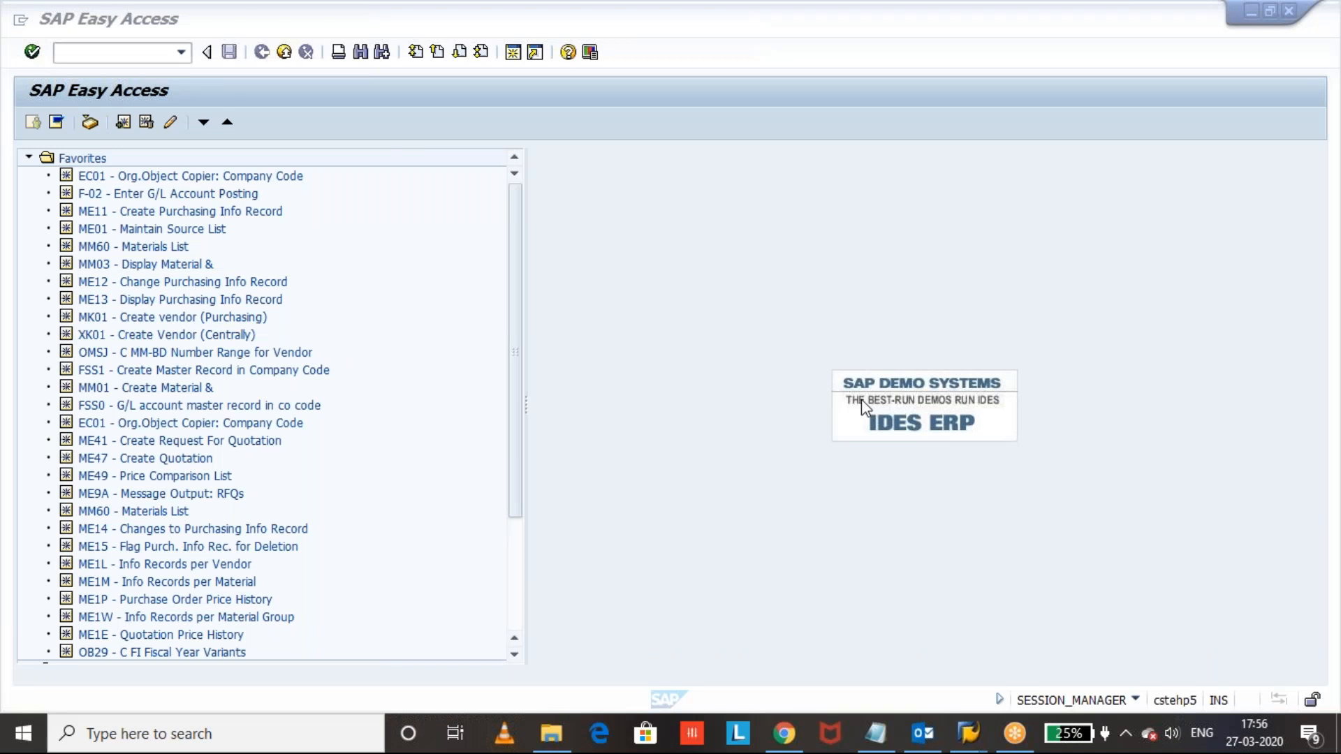
{"action": "mouse_move", "coordinate": [601, 190]}
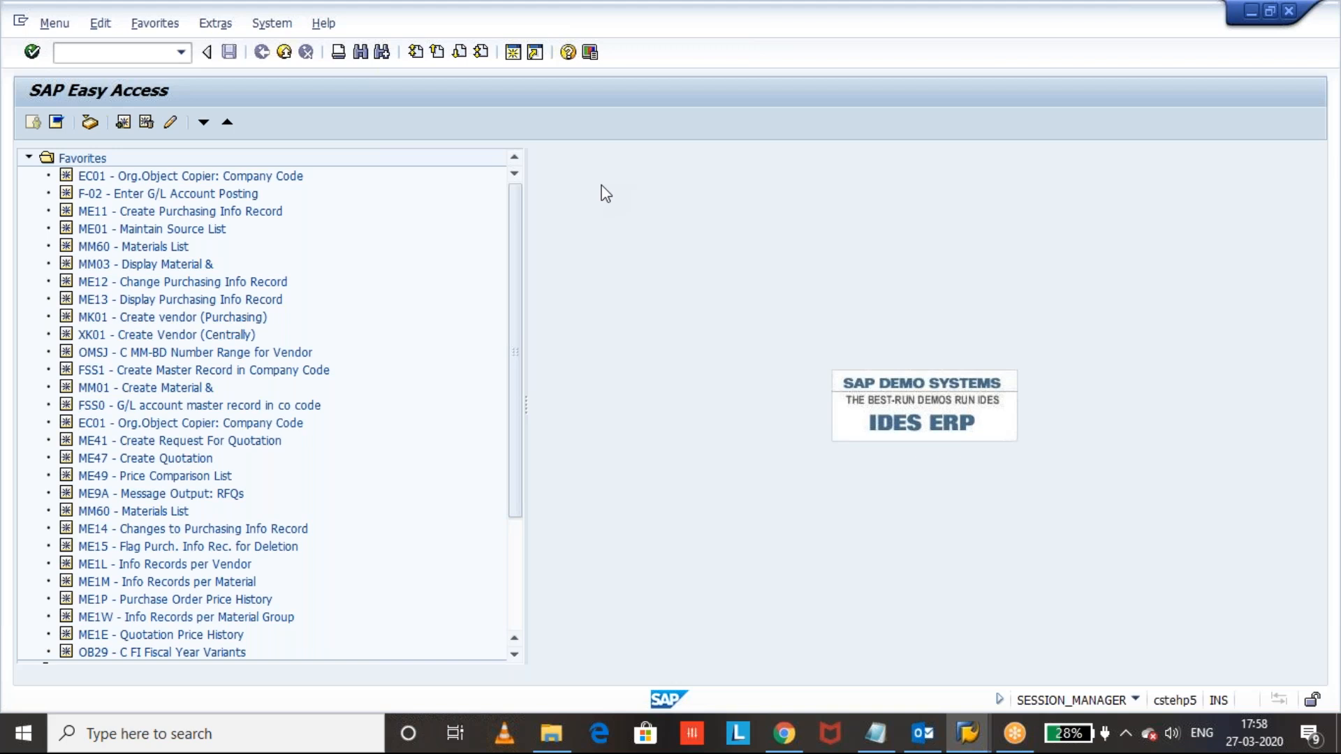
Step: Start MIGO (/NMIGO) for an other goods receipt, movement 501 M, and list special stock indicators
{"action": "left_click", "coordinate": [111, 52]}
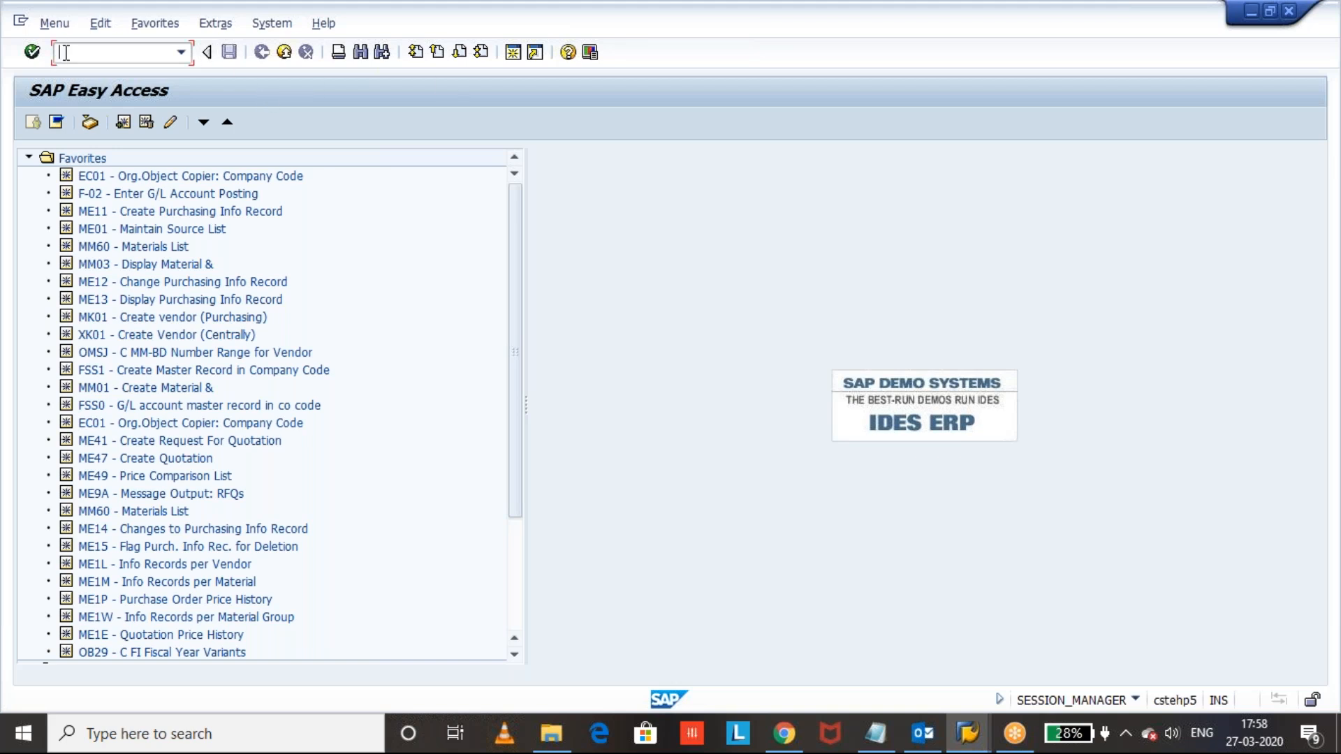
{"action": "type", "text": "/NMIGO"}
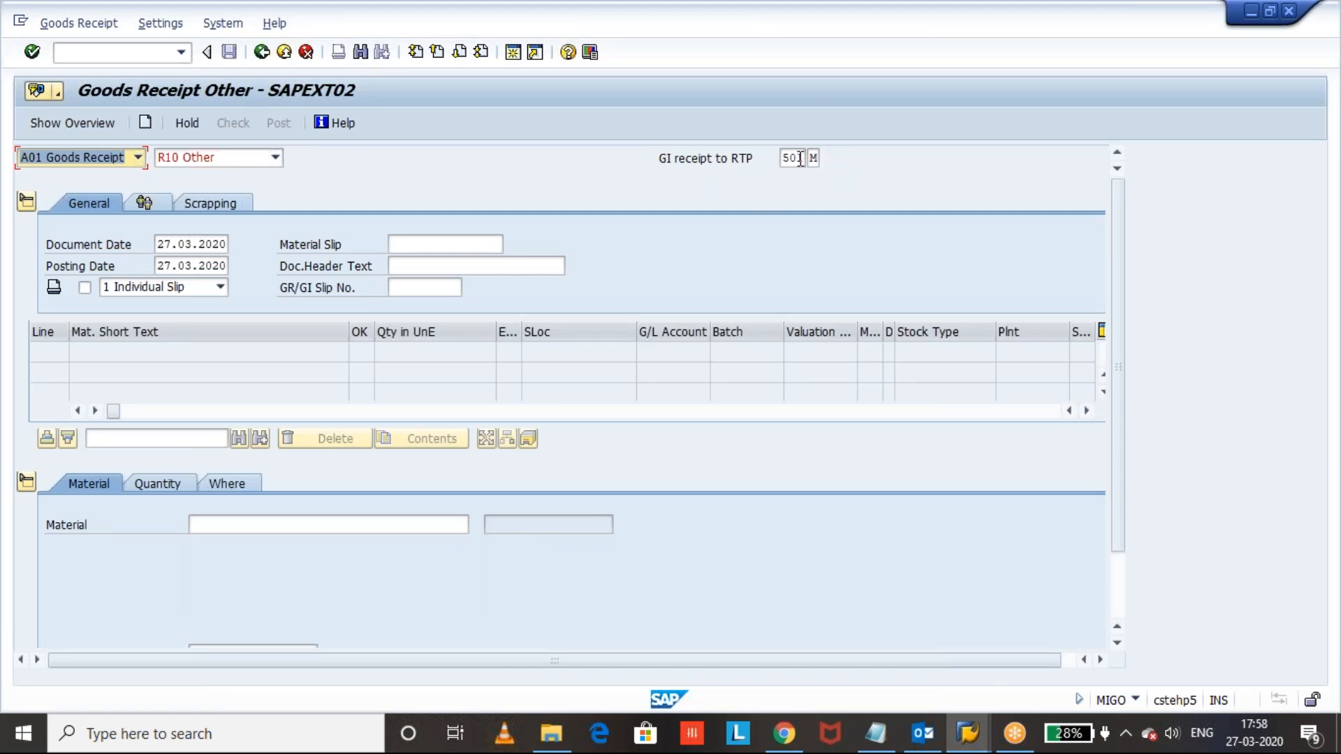
{"action": "left_click", "coordinate": [790, 158]}
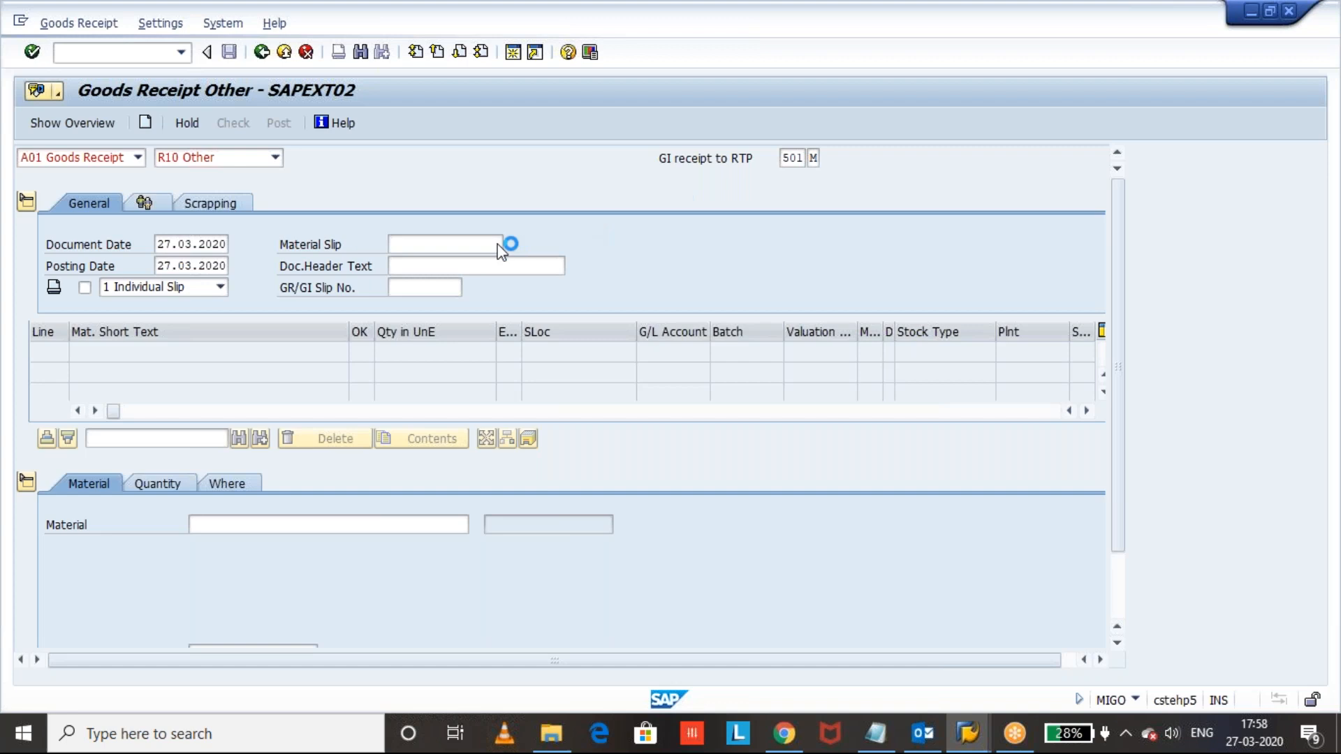
{"action": "left_click", "coordinate": [508, 243]}
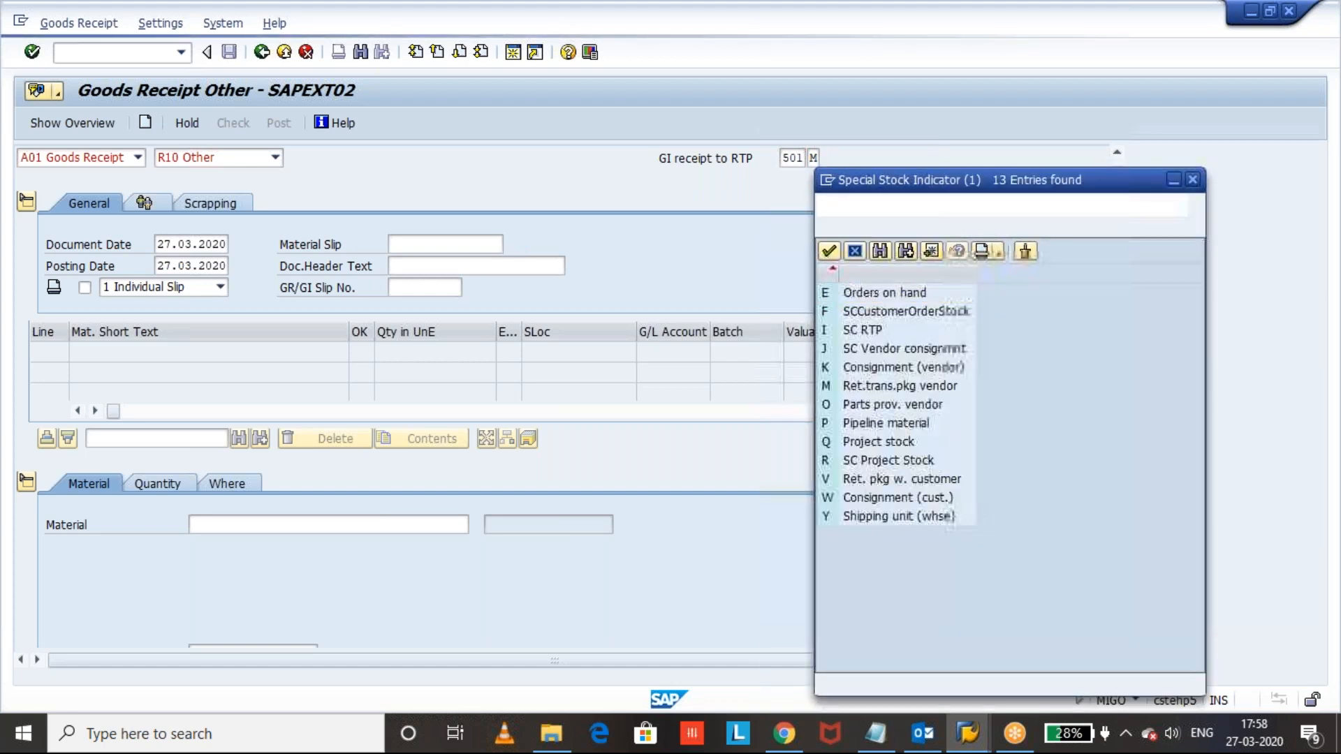
Step: Note indicator M (returnable transport packaging vendor) and close the list
{"action": "left_click", "coordinate": [885, 295]}
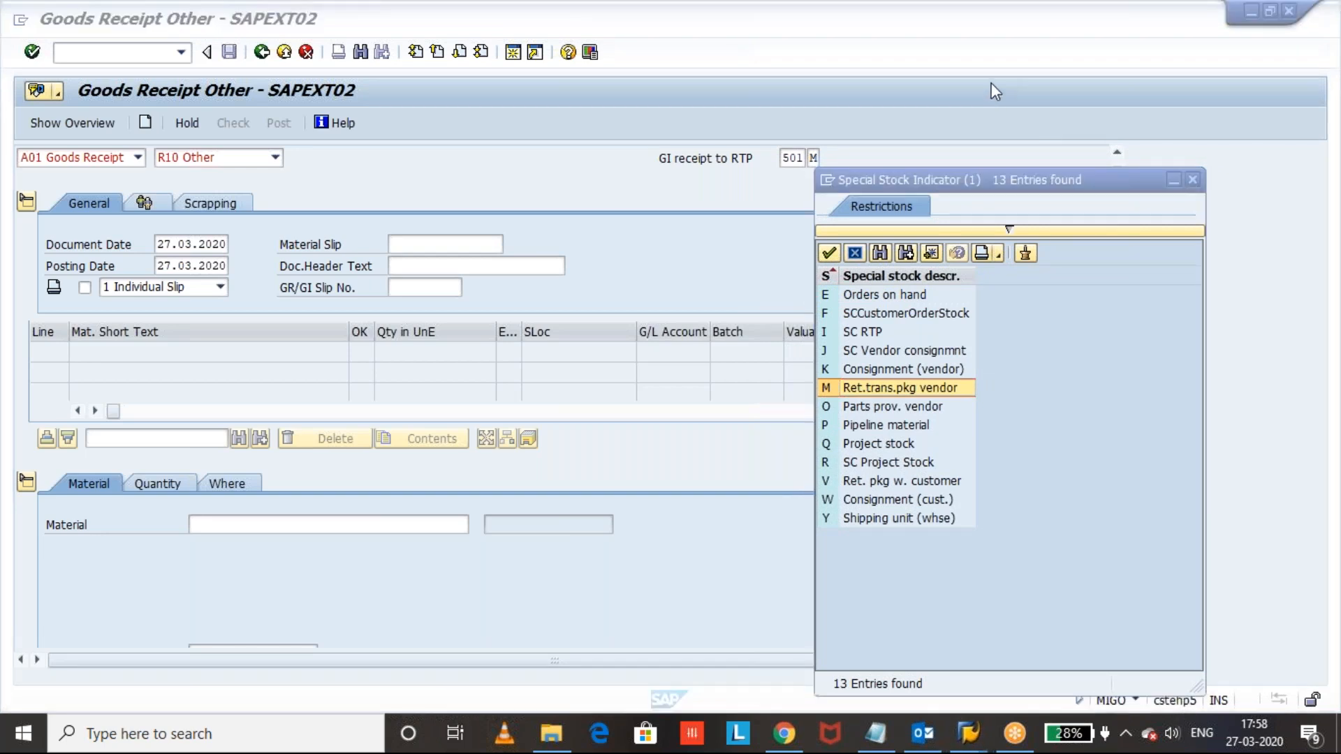
{"action": "mouse_move", "coordinate": [879, 25]}
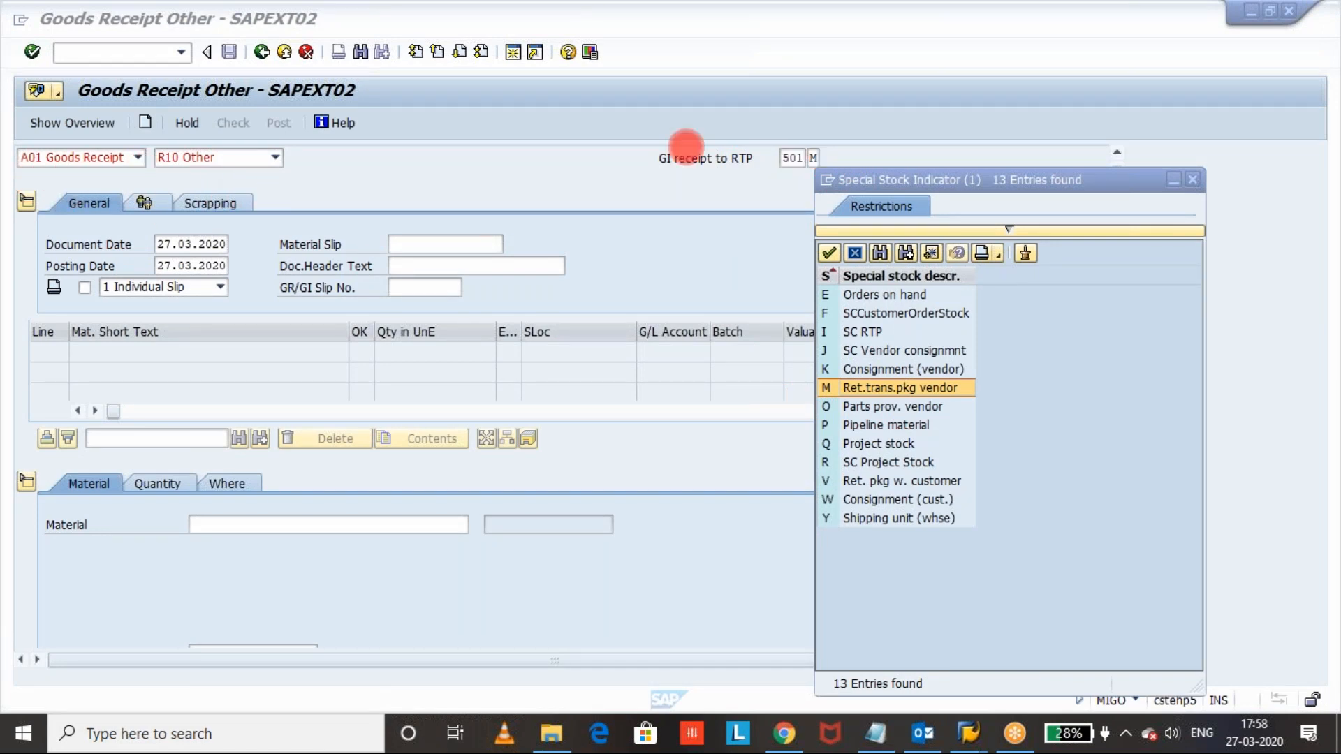
{"action": "mouse_move", "coordinate": [869, 109]}
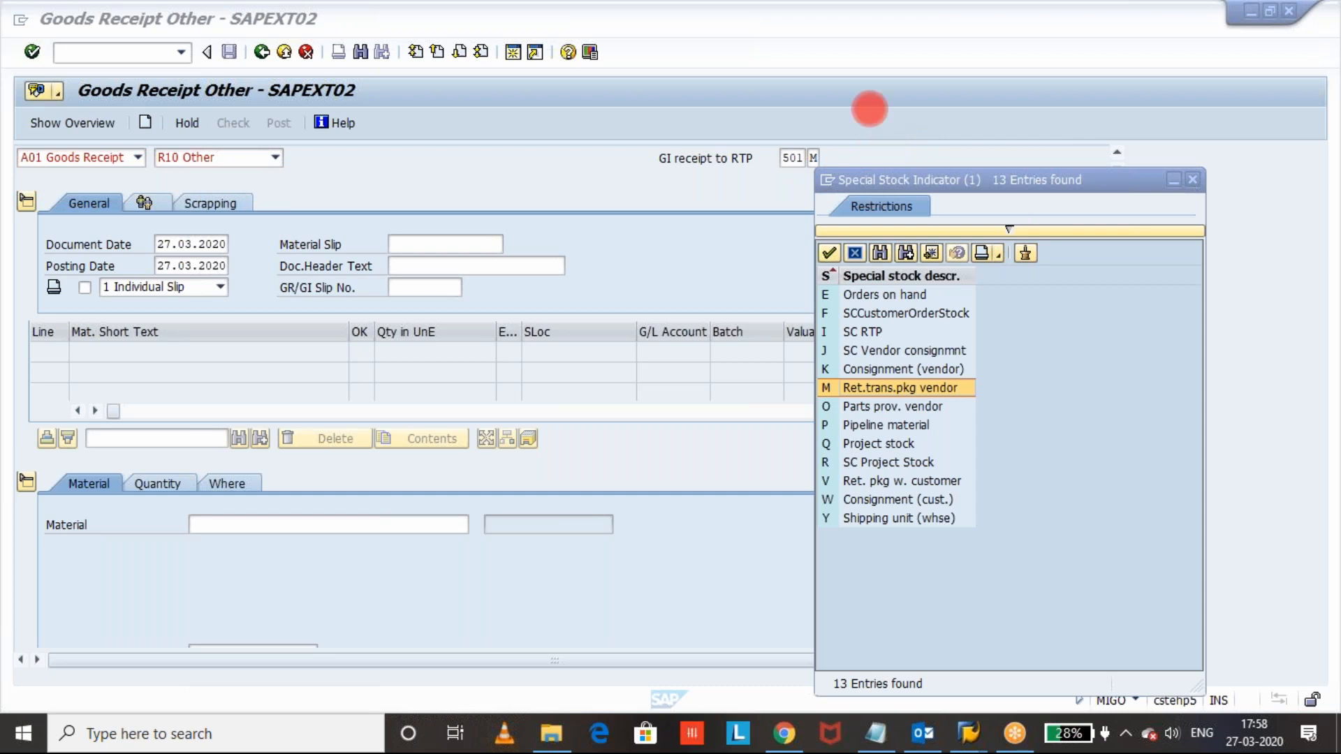
{"action": "mouse_move", "coordinate": [869, 24]}
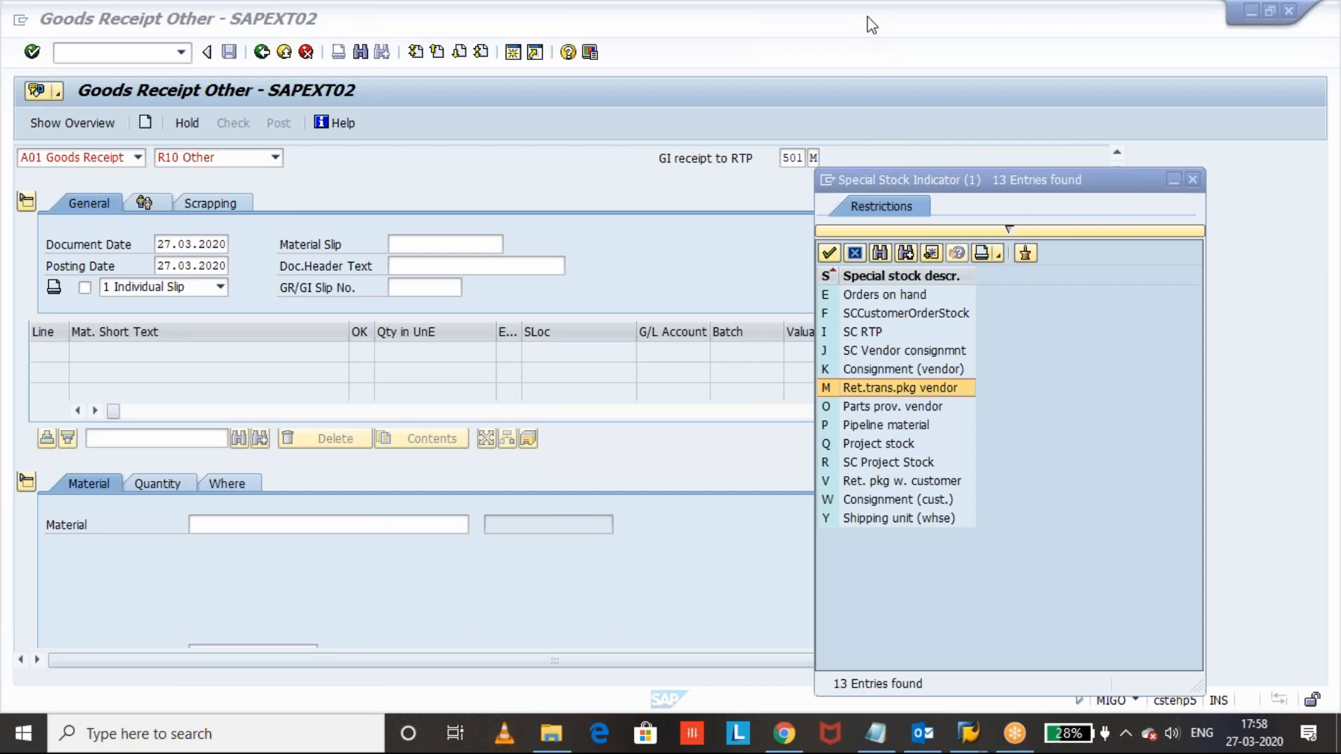
{"action": "mouse_move", "coordinate": [866, 413]}
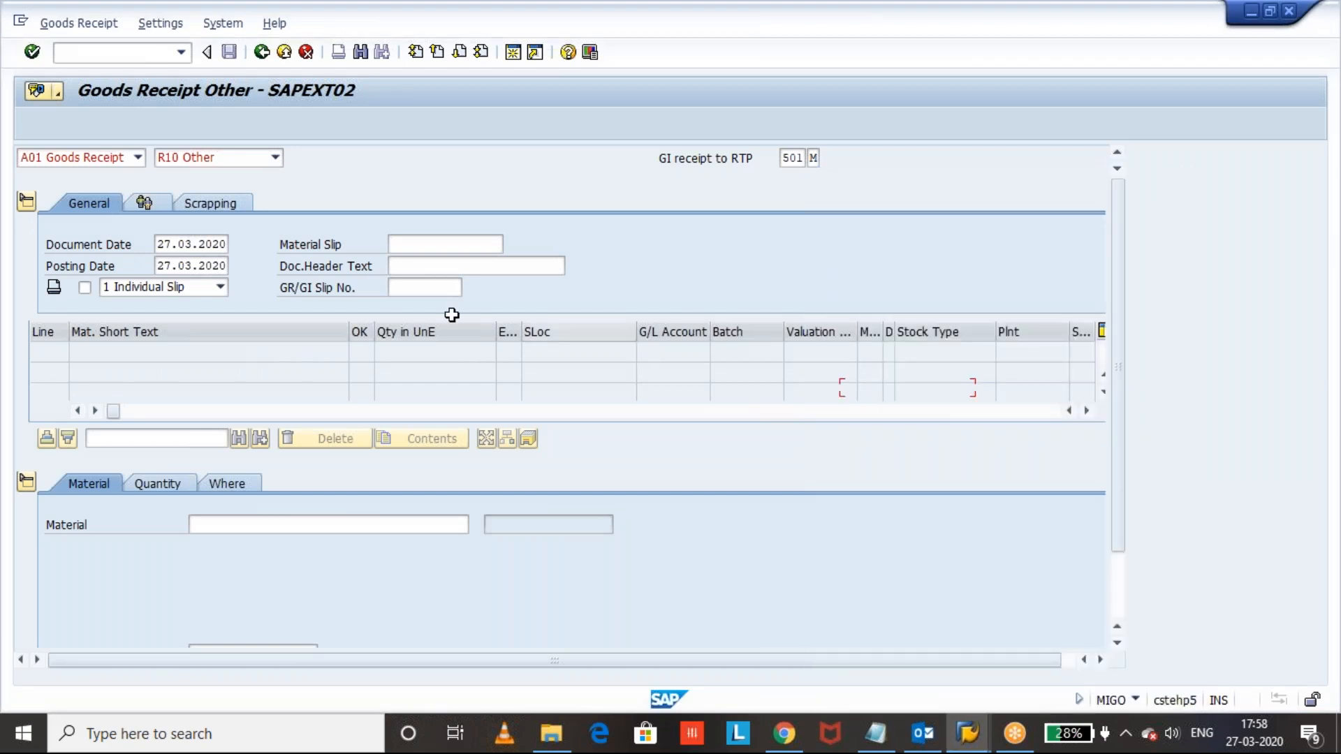
Step: Enter material 236 with a quantity of 30 for the receipt item
{"action": "left_click", "coordinate": [327, 524]}
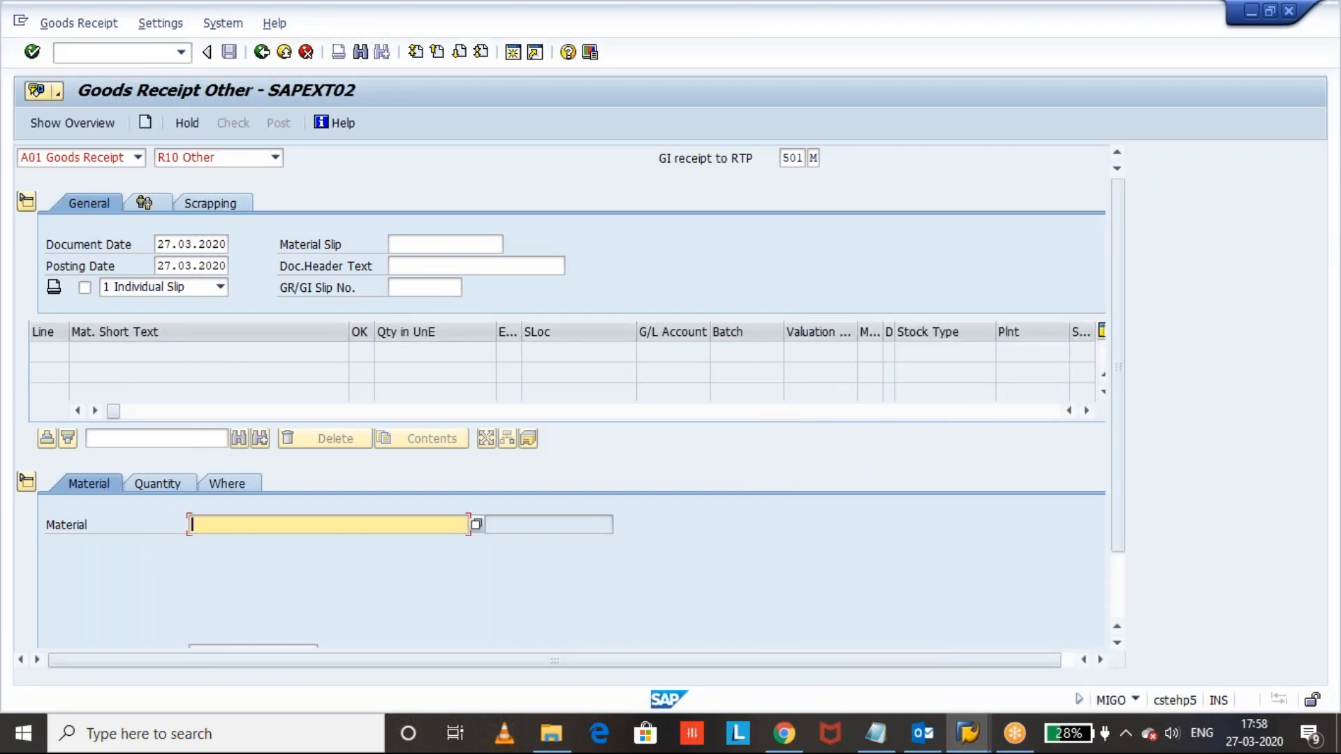
{"action": "type", "text": "236"}
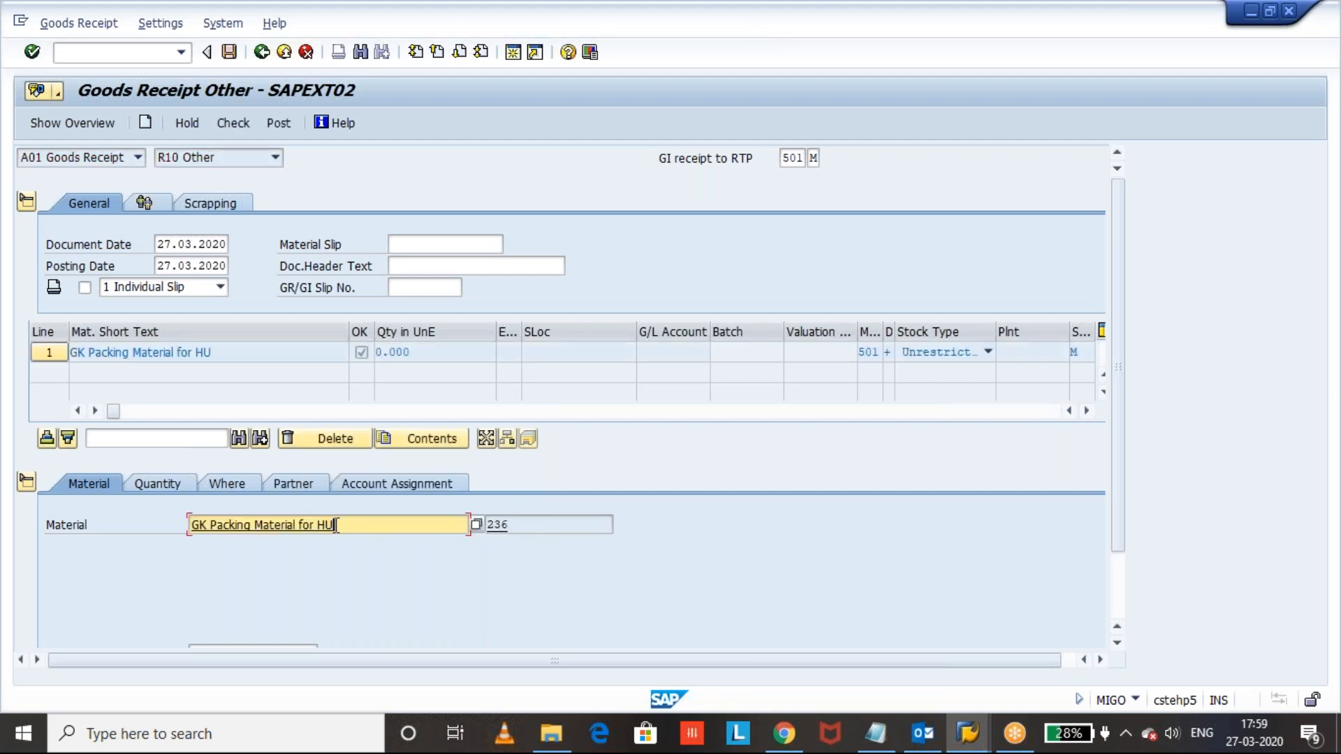
{"action": "left_click", "coordinate": [155, 483]}
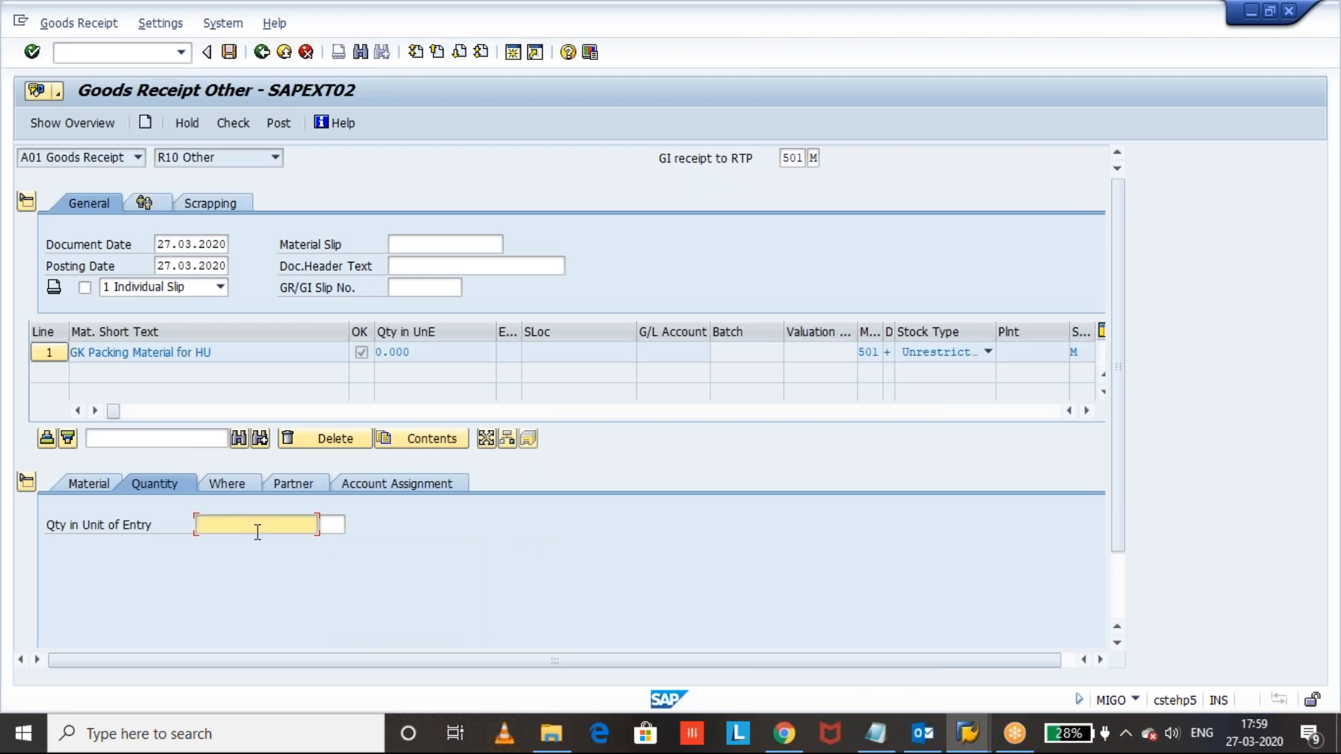
{"action": "type", "text": "30.000"}
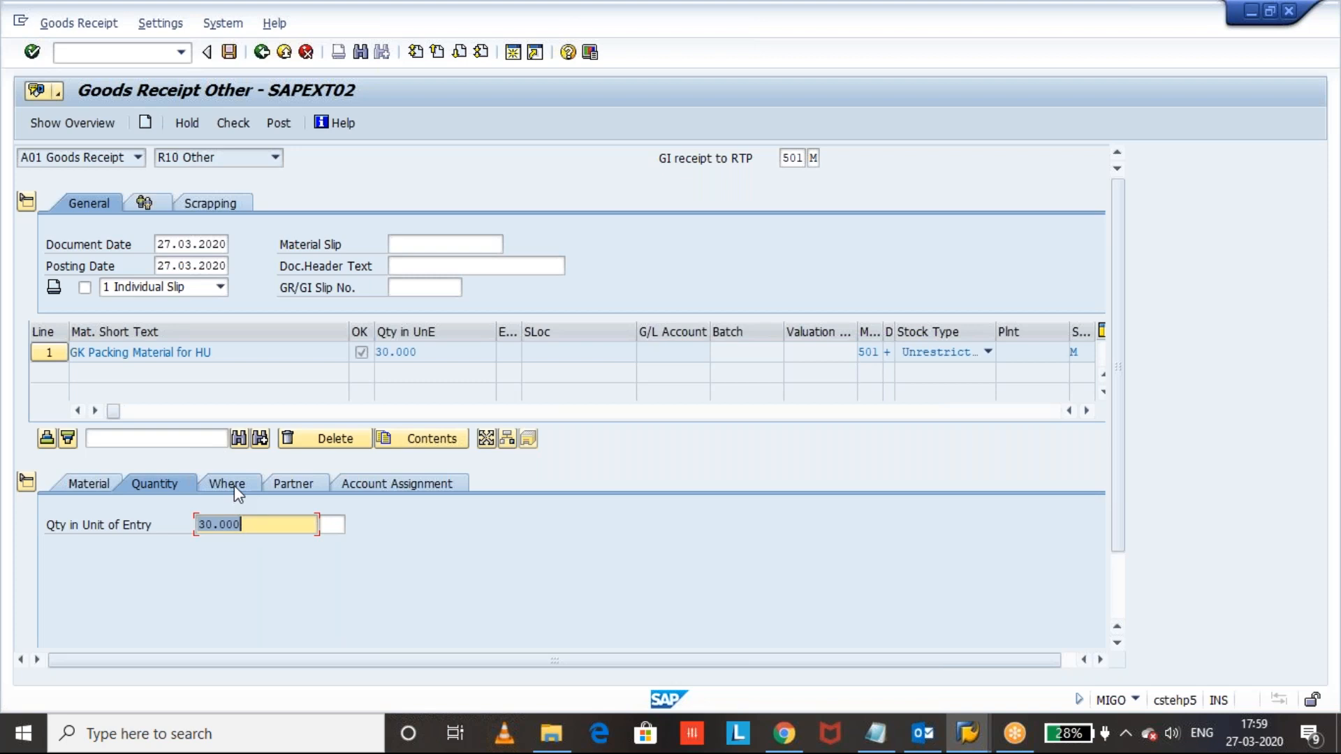
Step: Assign plant GKP1, storage location GANESH and vendor GKV1, then show the location details
{"action": "left_click", "coordinate": [226, 483]}
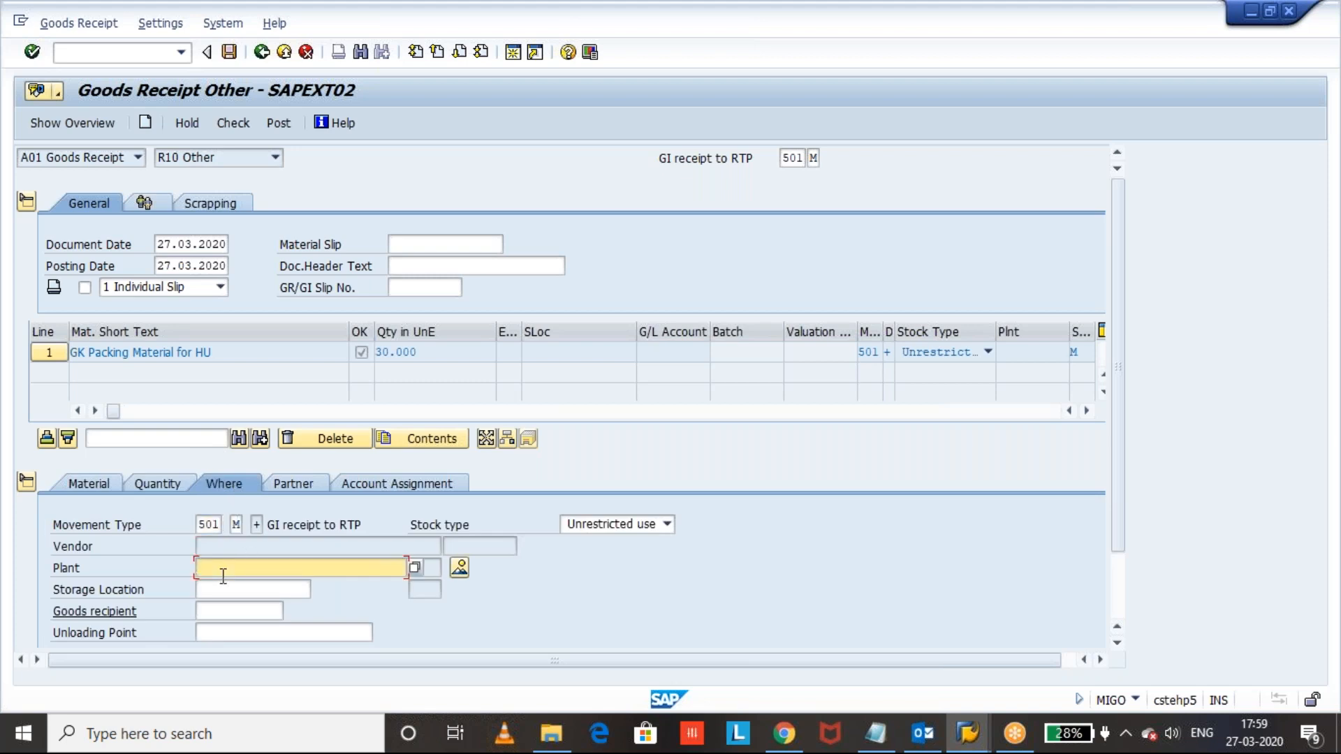
{"action": "type", "text": "GKP1"}
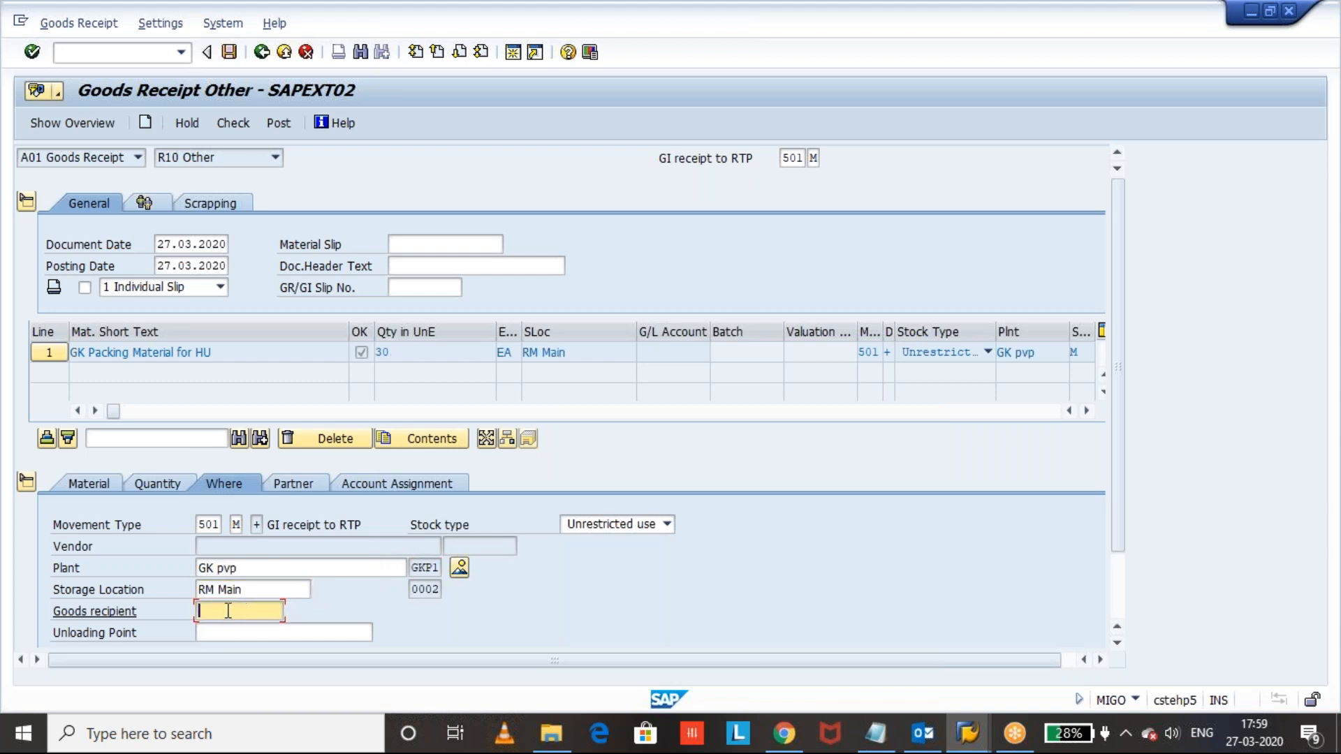
{"action": "type", "text": "GANESH"}
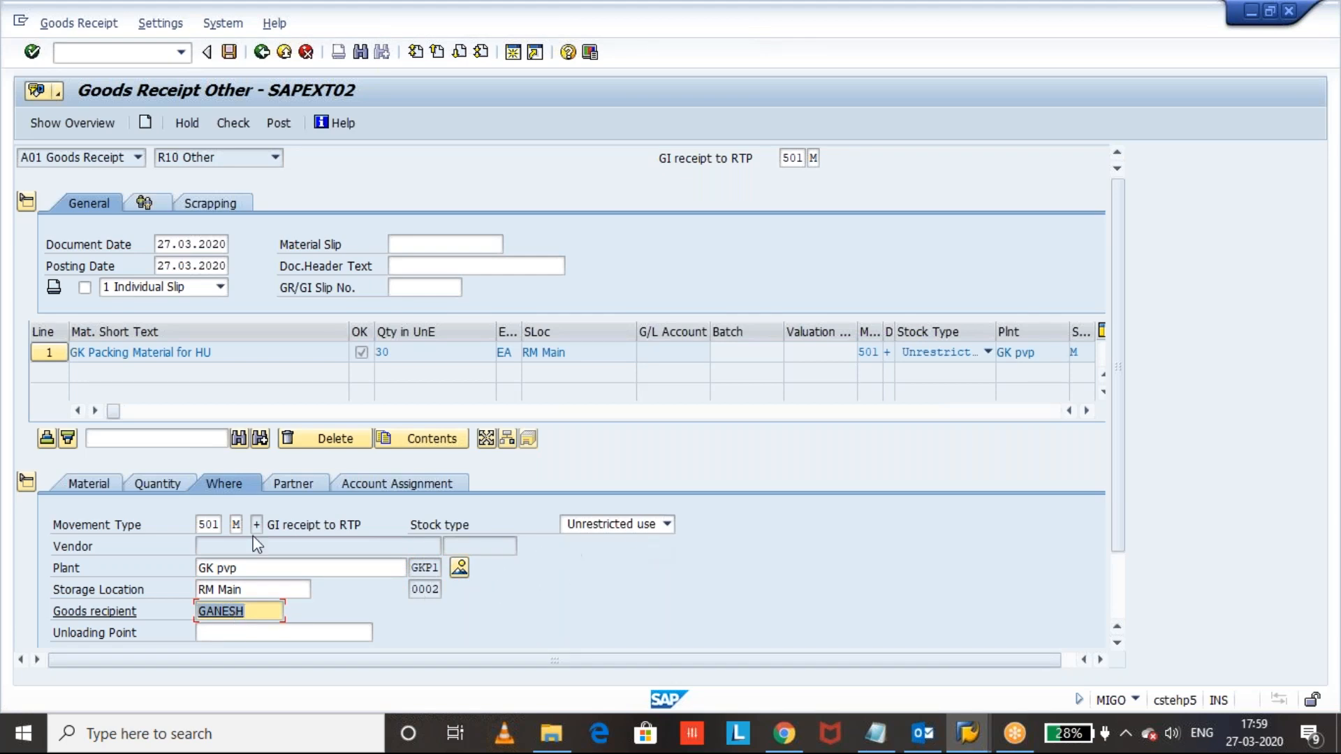
{"action": "left_click", "coordinate": [290, 483]}
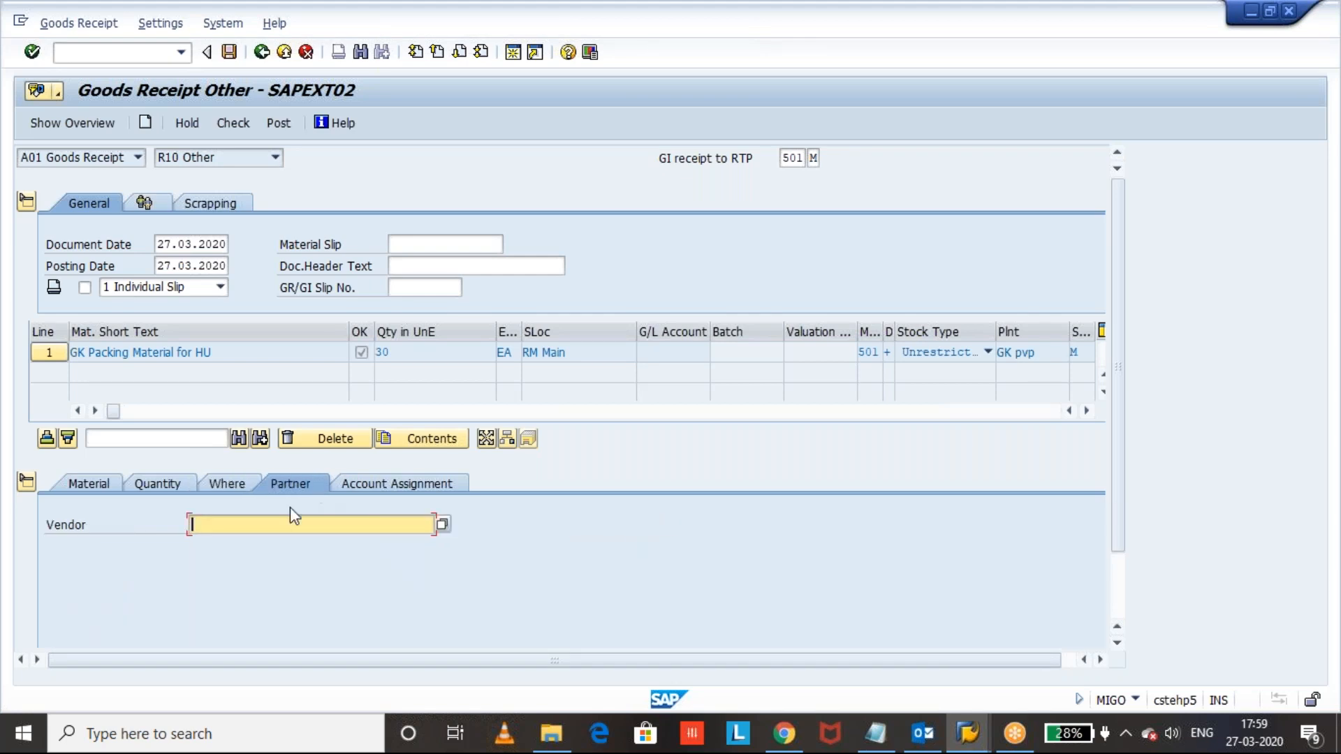
{"action": "type", "text": "GKV1"}
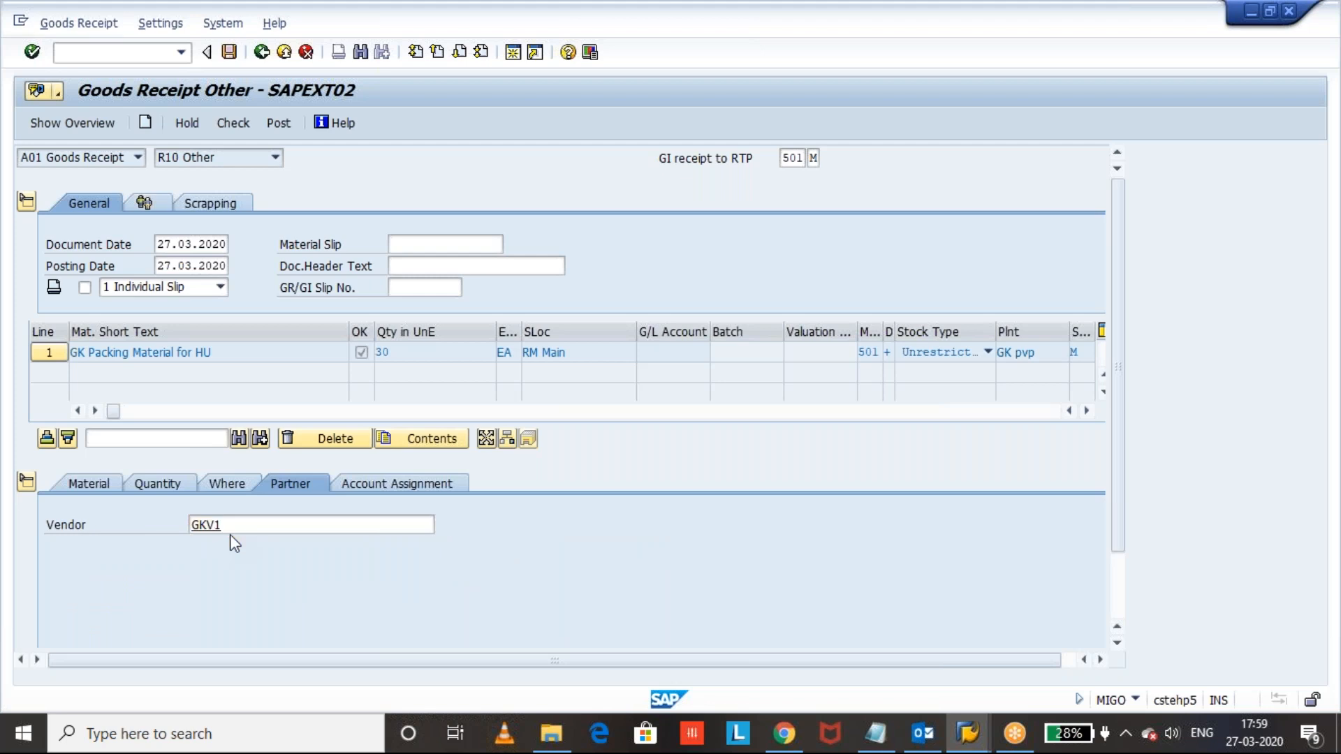
{"action": "left_click", "coordinate": [225, 483]}
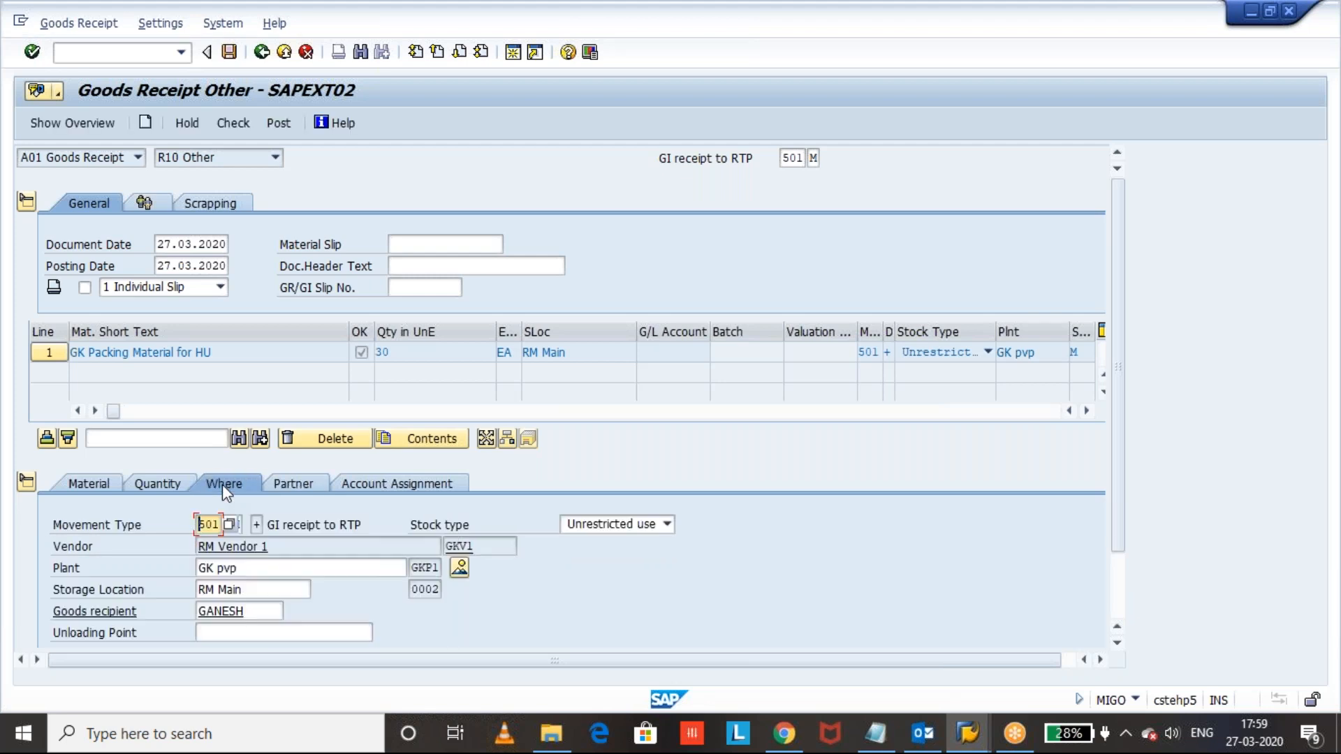
{"action": "mouse_move", "coordinate": [389, 546]}
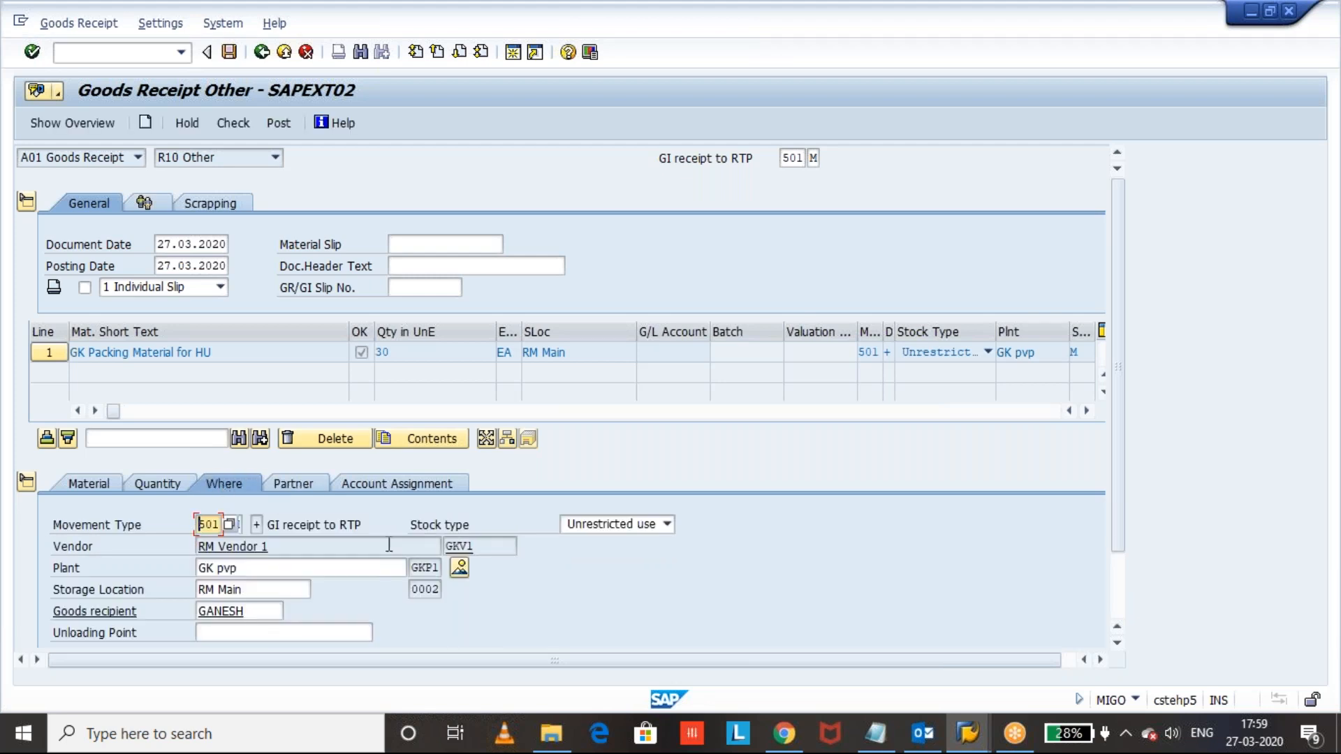
Step: Set the stock type to 2 Quality inspection and check the receipt, which reports an error
{"action": "left_click", "coordinate": [612, 523]}
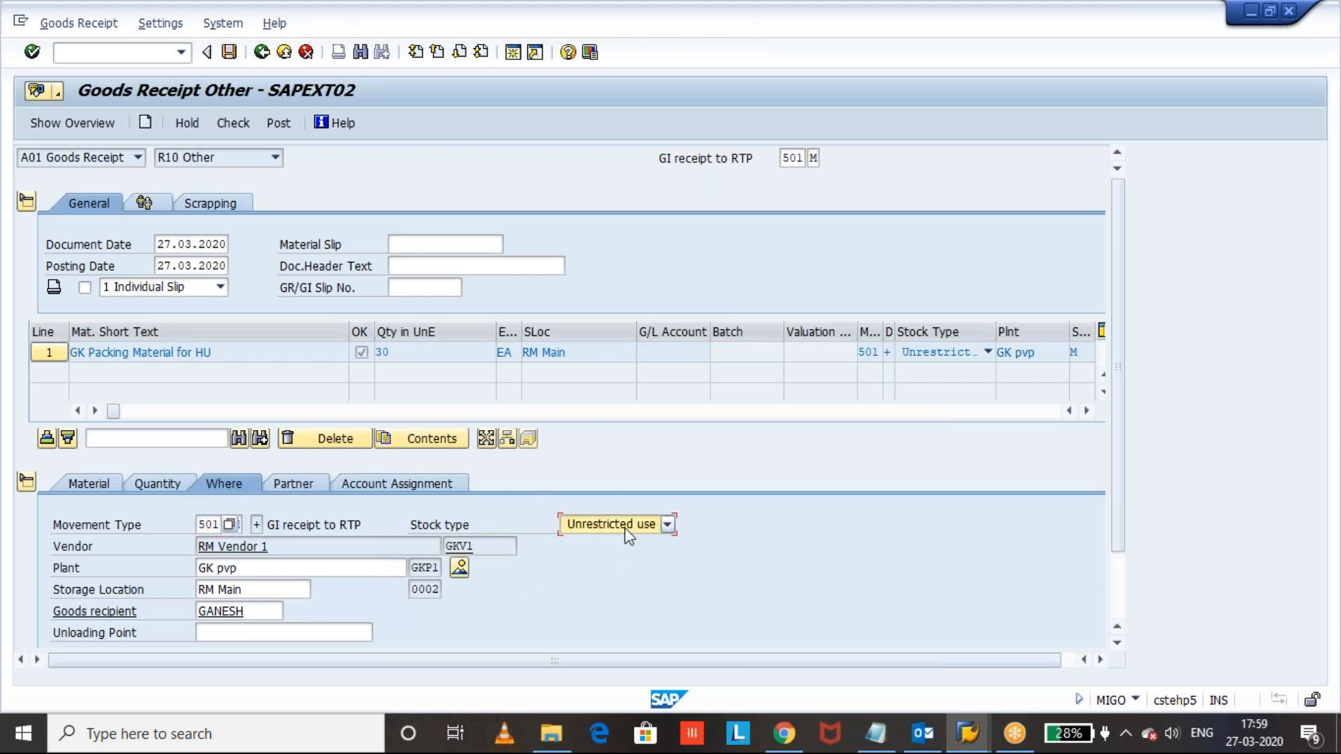
{"action": "left_click", "coordinate": [666, 524]}
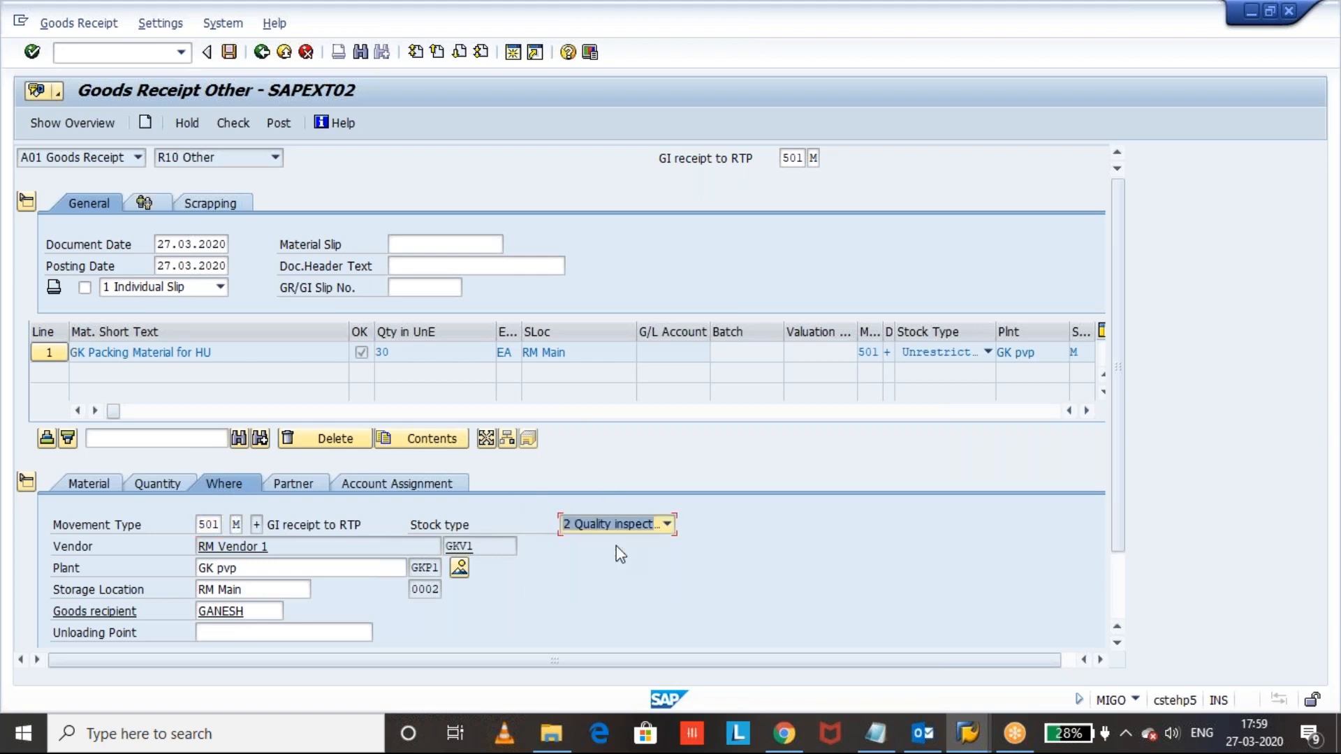
{"action": "mouse_move", "coordinate": [695, 566]}
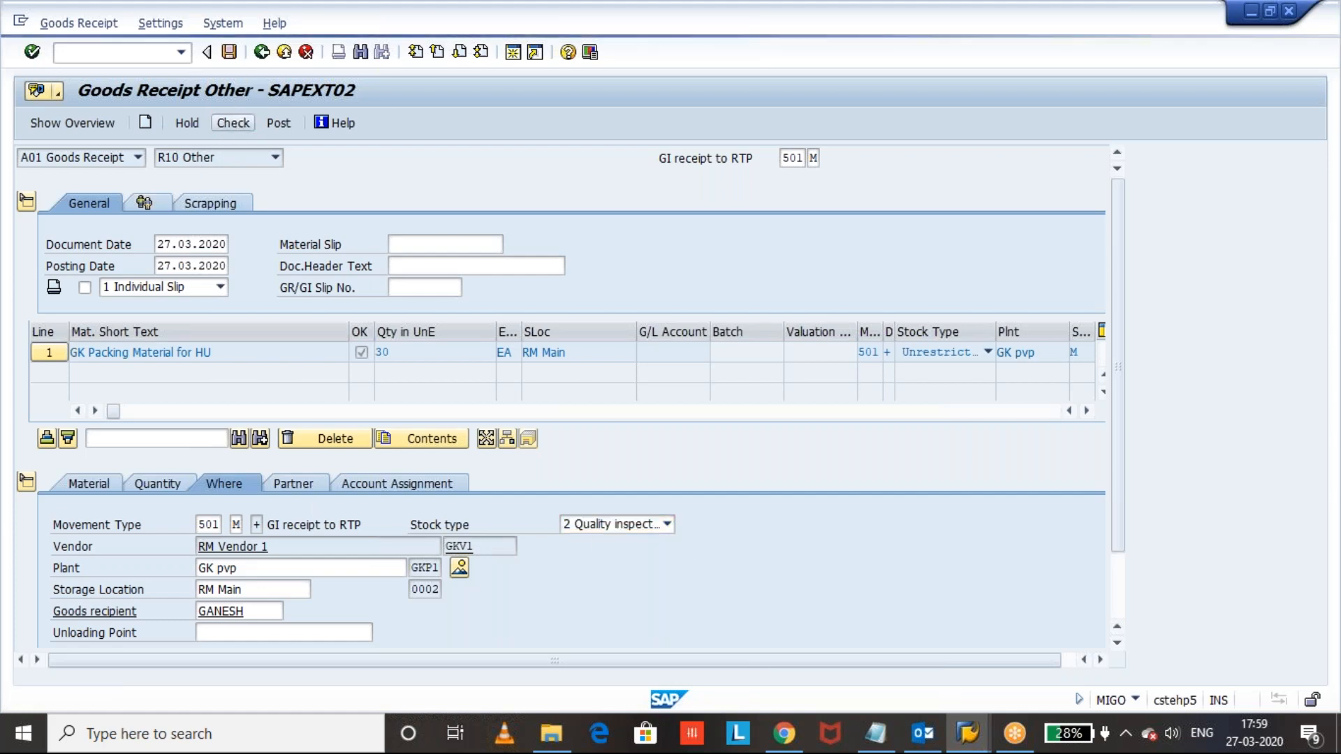
{"action": "left_click", "coordinate": [232, 123]}
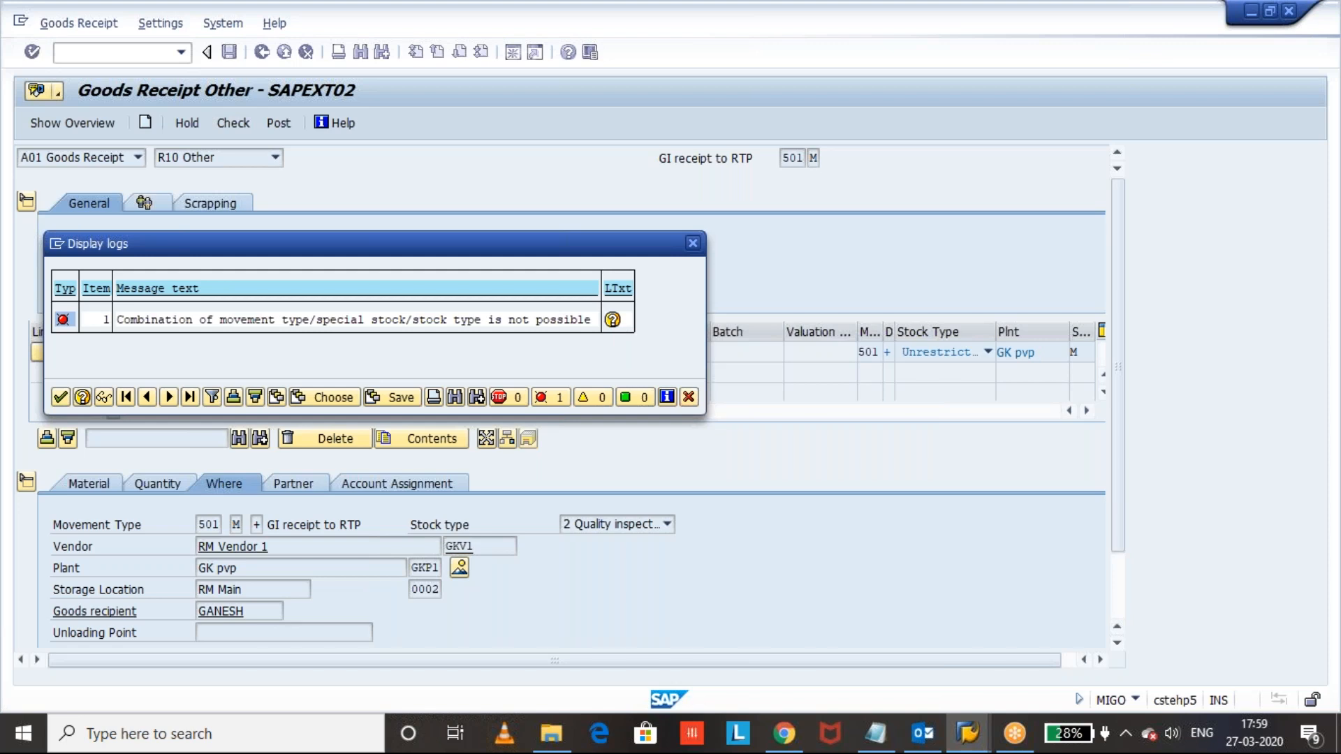
Step: Display the long text of the combination error message M7361
{"action": "left_click", "coordinate": [612, 318]}
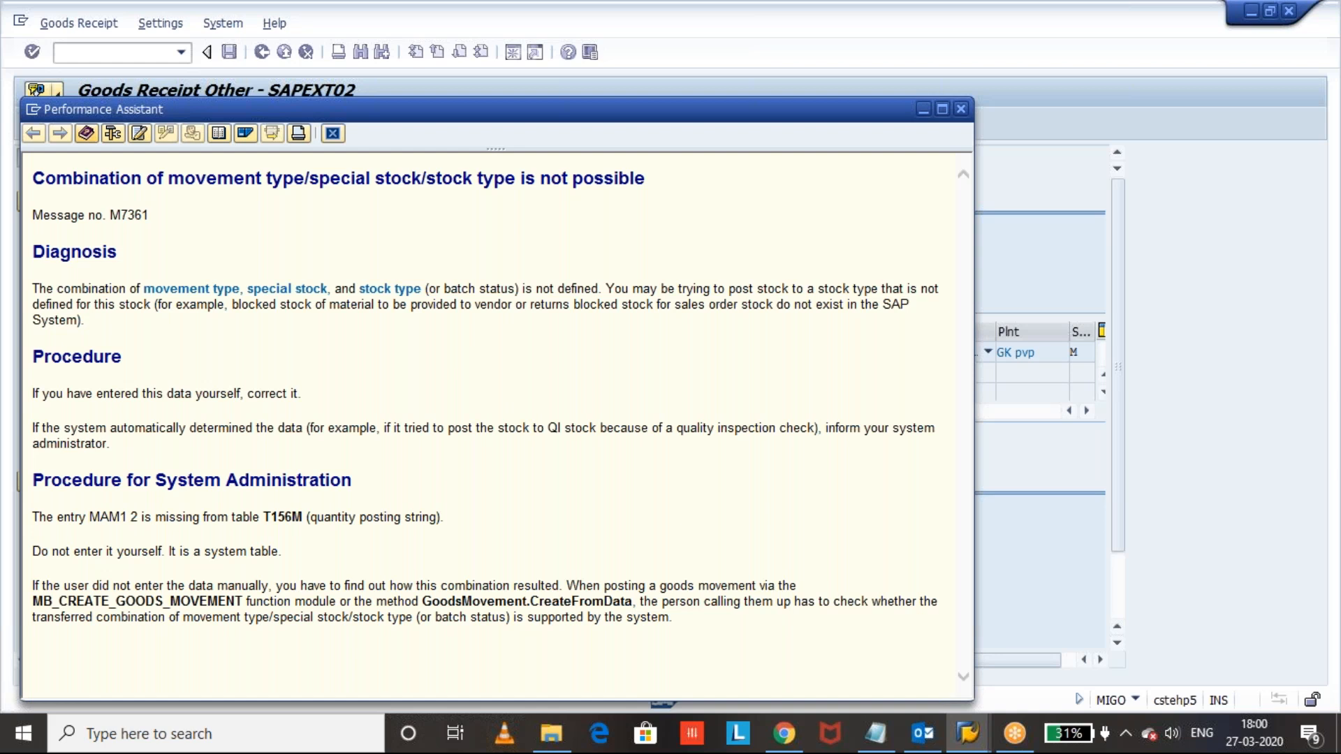
{"action": "mouse_move", "coordinate": [306, 511]}
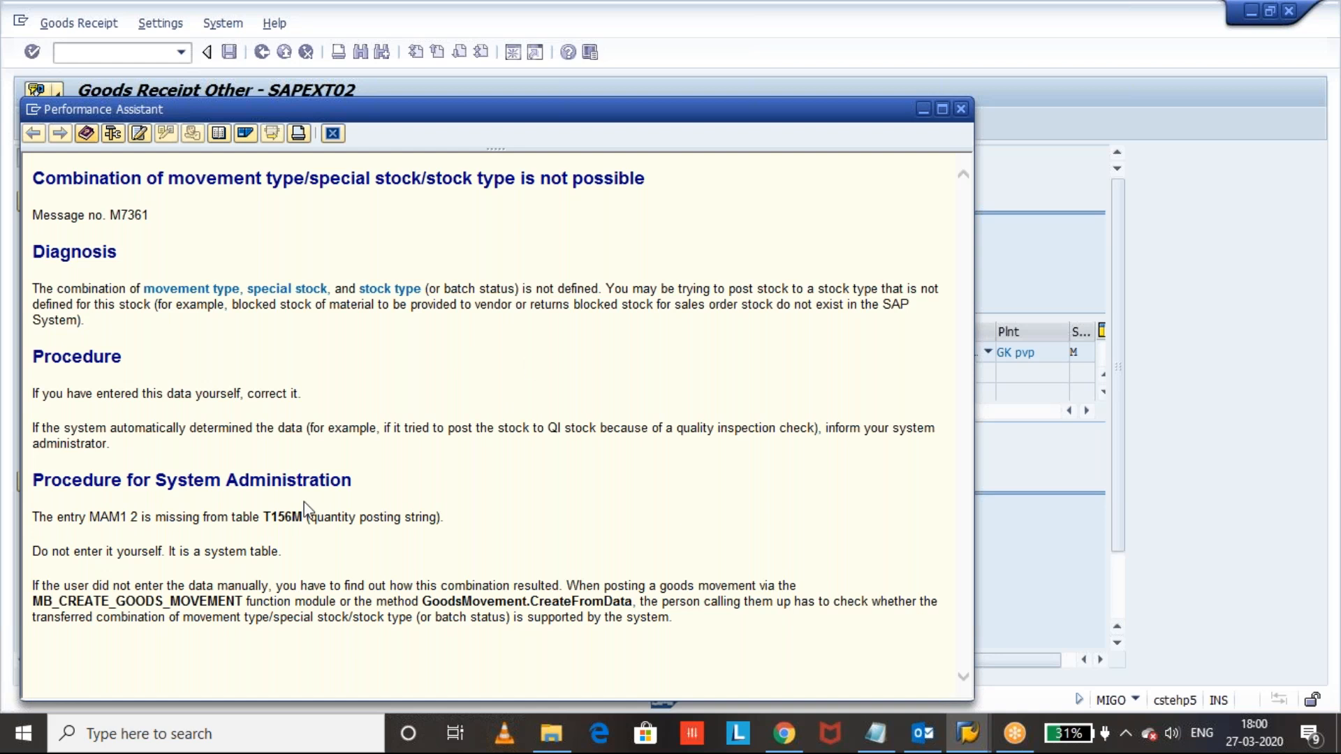
{"action": "mouse_move", "coordinate": [756, 291]}
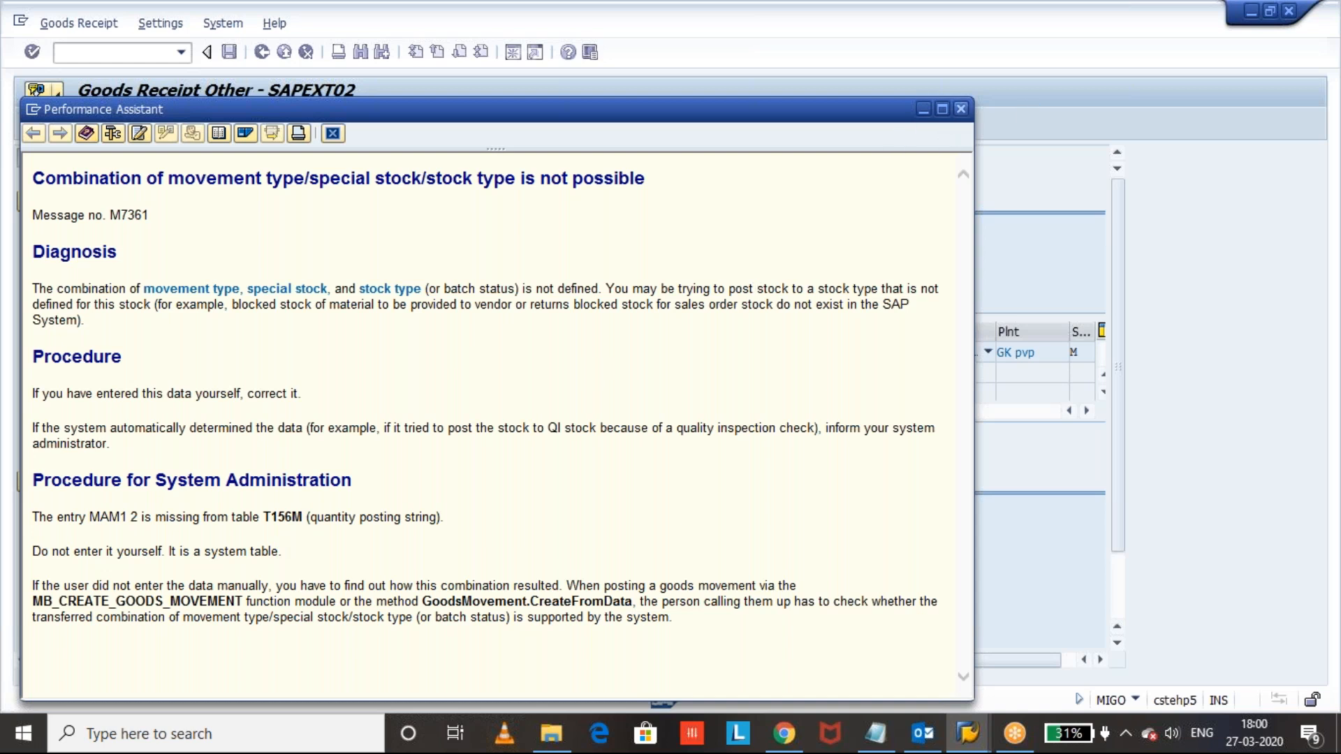
Step: Close the Performance Assistant and return to the MIGO screen
{"action": "left_click", "coordinate": [961, 109]}
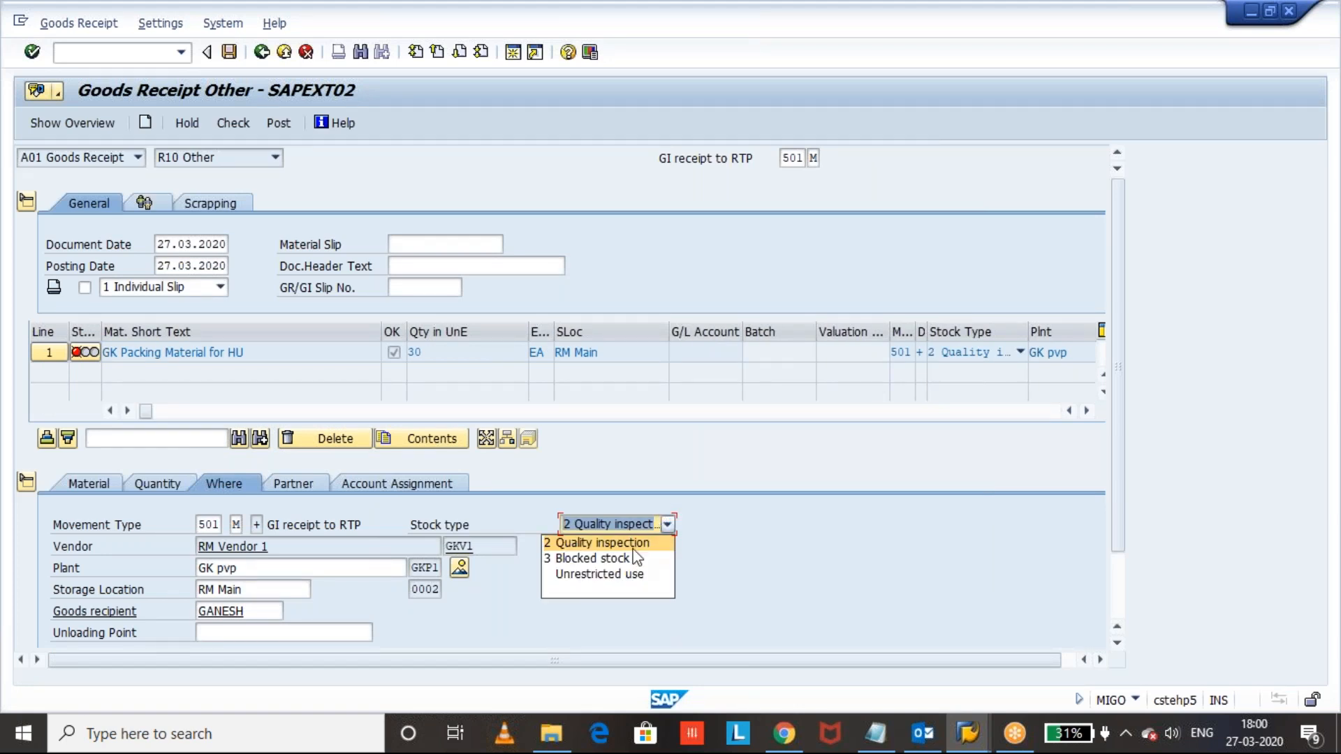
Step: Switch the stock type to unrestricted use, check successfully and post the receipt
{"action": "left_click", "coordinate": [599, 574]}
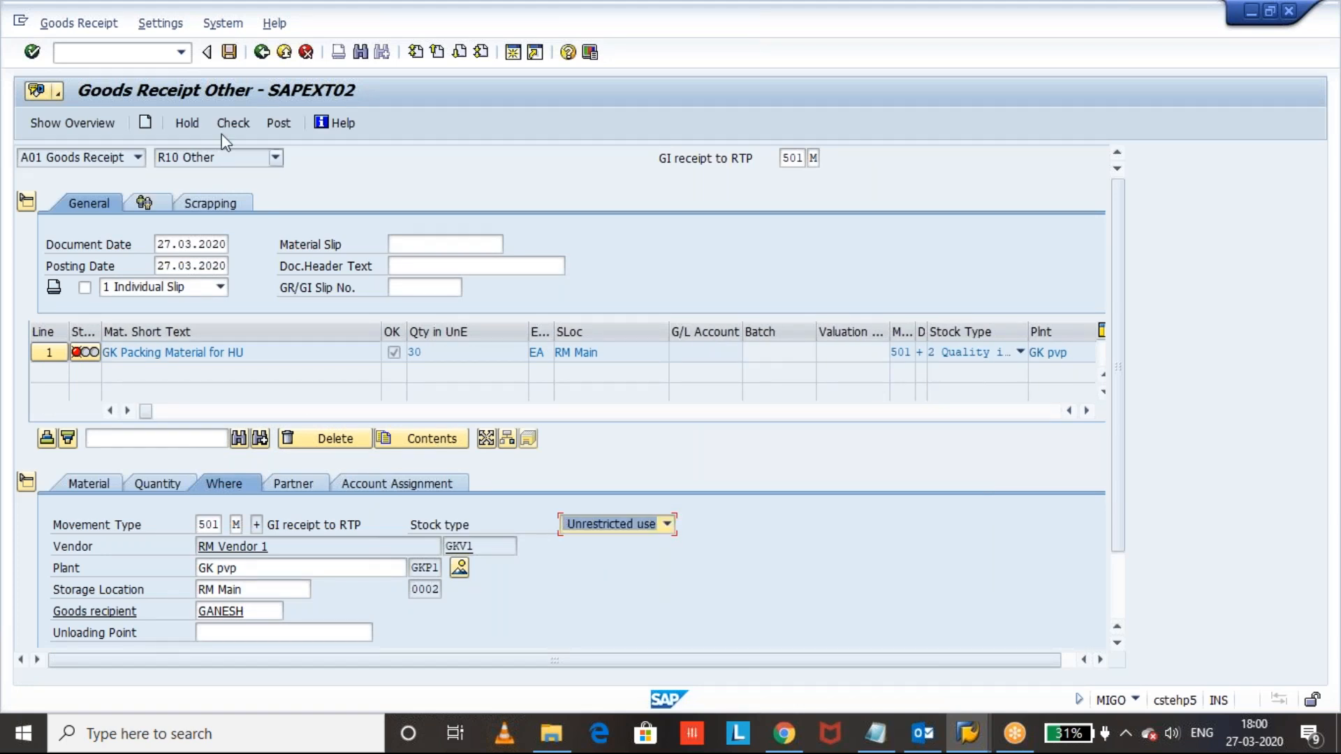
{"action": "left_click", "coordinate": [232, 123]}
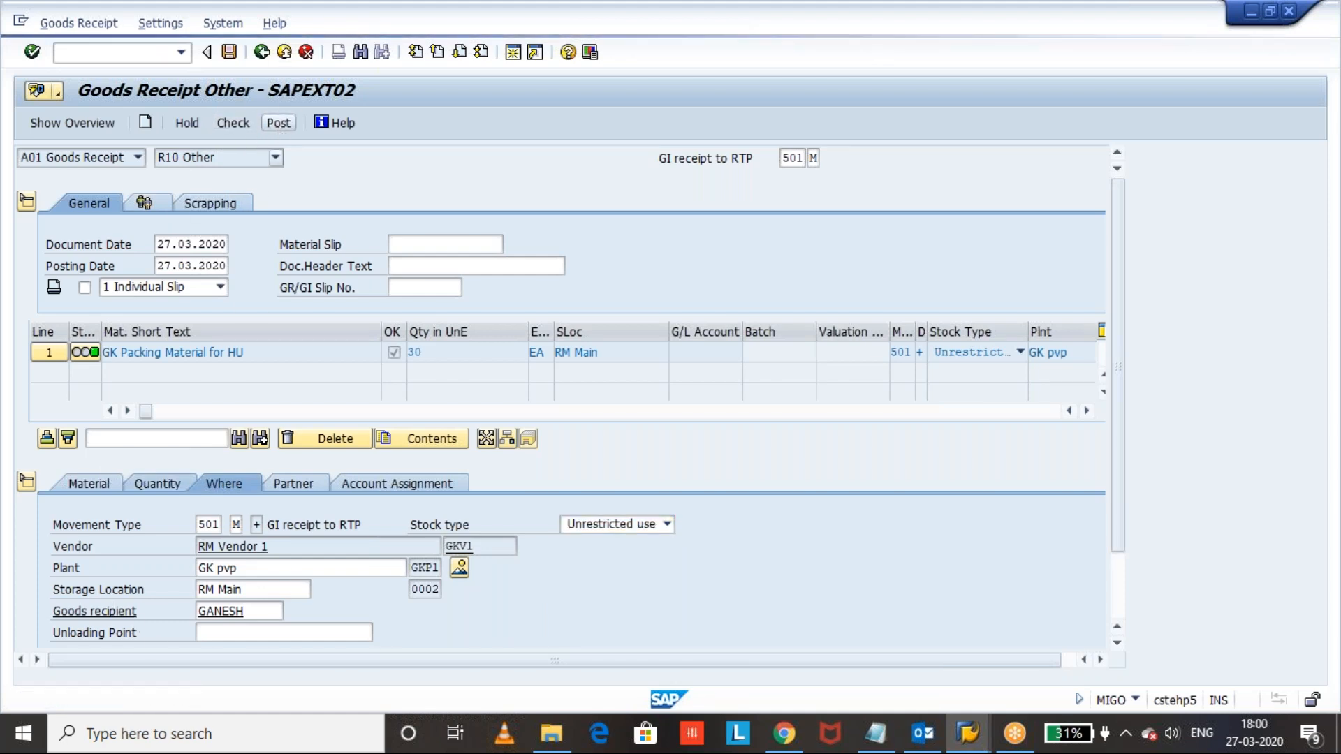
{"action": "left_click", "coordinate": [276, 123]}
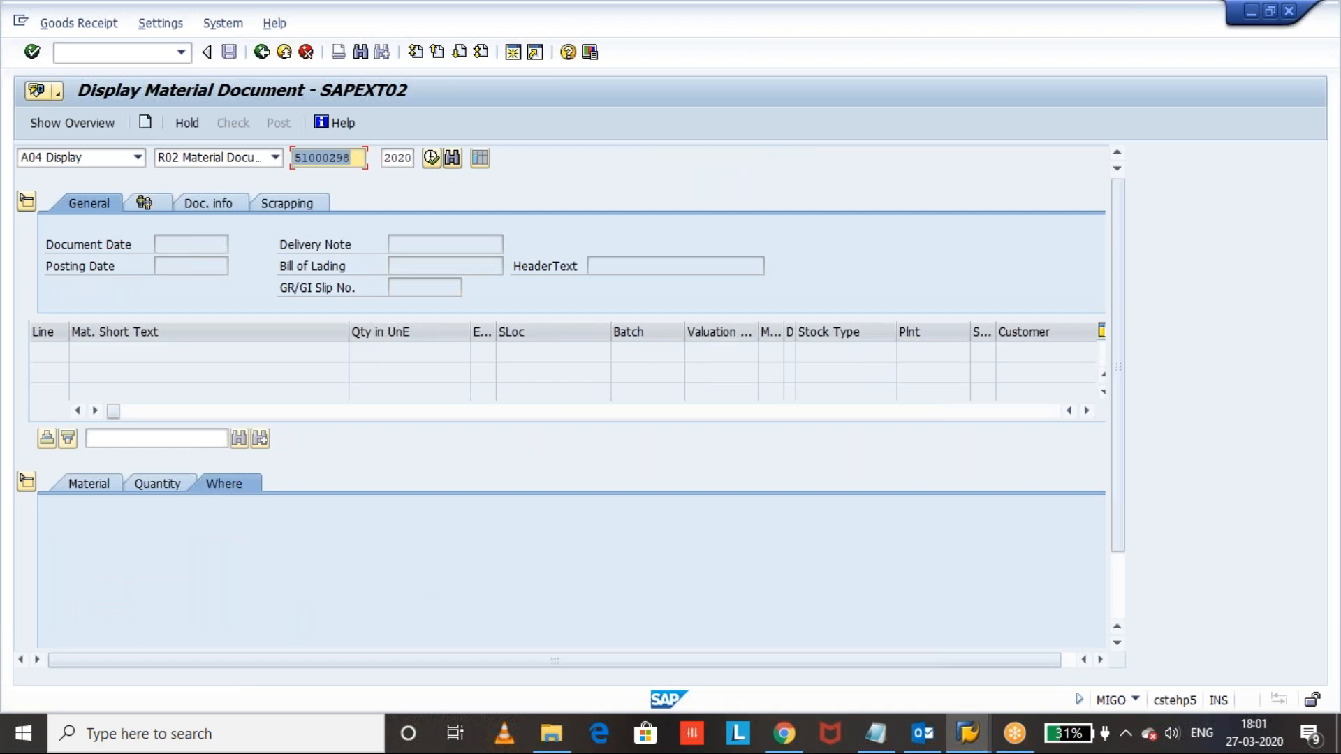
Step: Display material document 51000298 and its Doc. info, showing no accounting document exists
{"action": "left_click", "coordinate": [432, 158]}
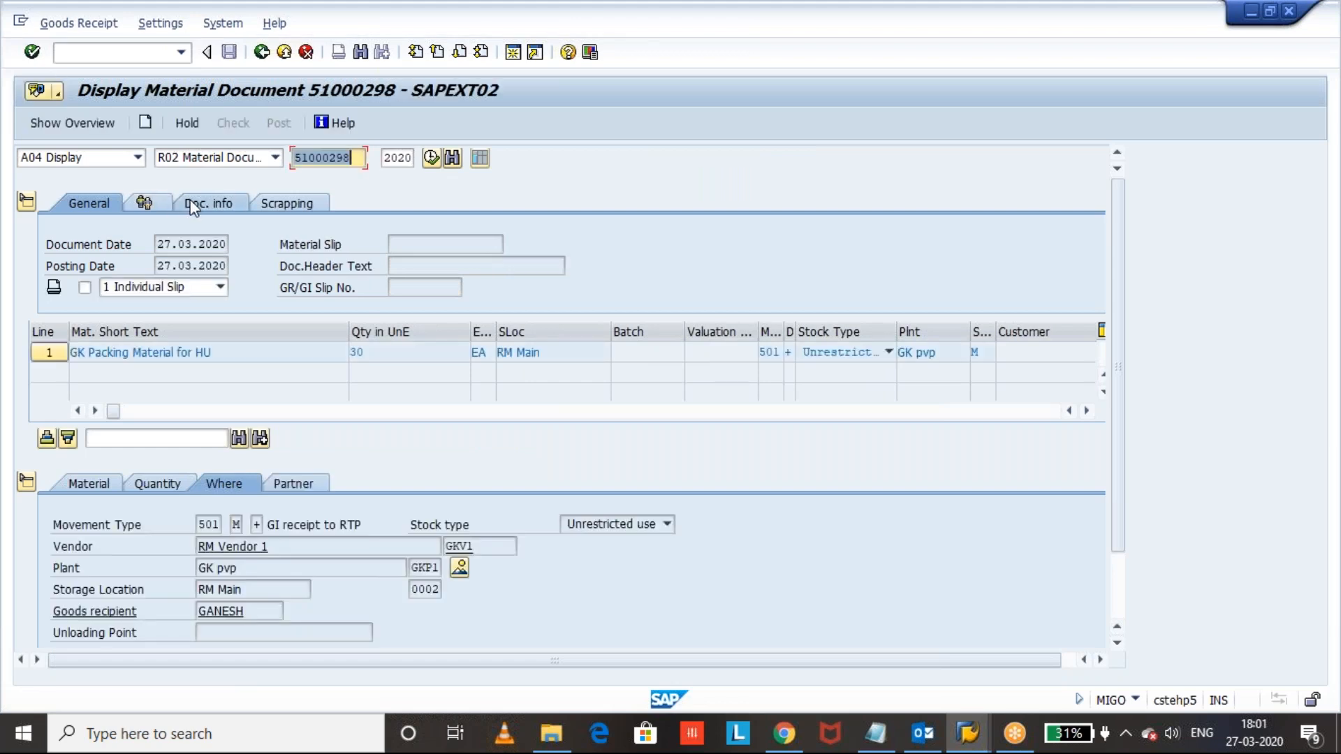
{"action": "left_click", "coordinate": [210, 204]}
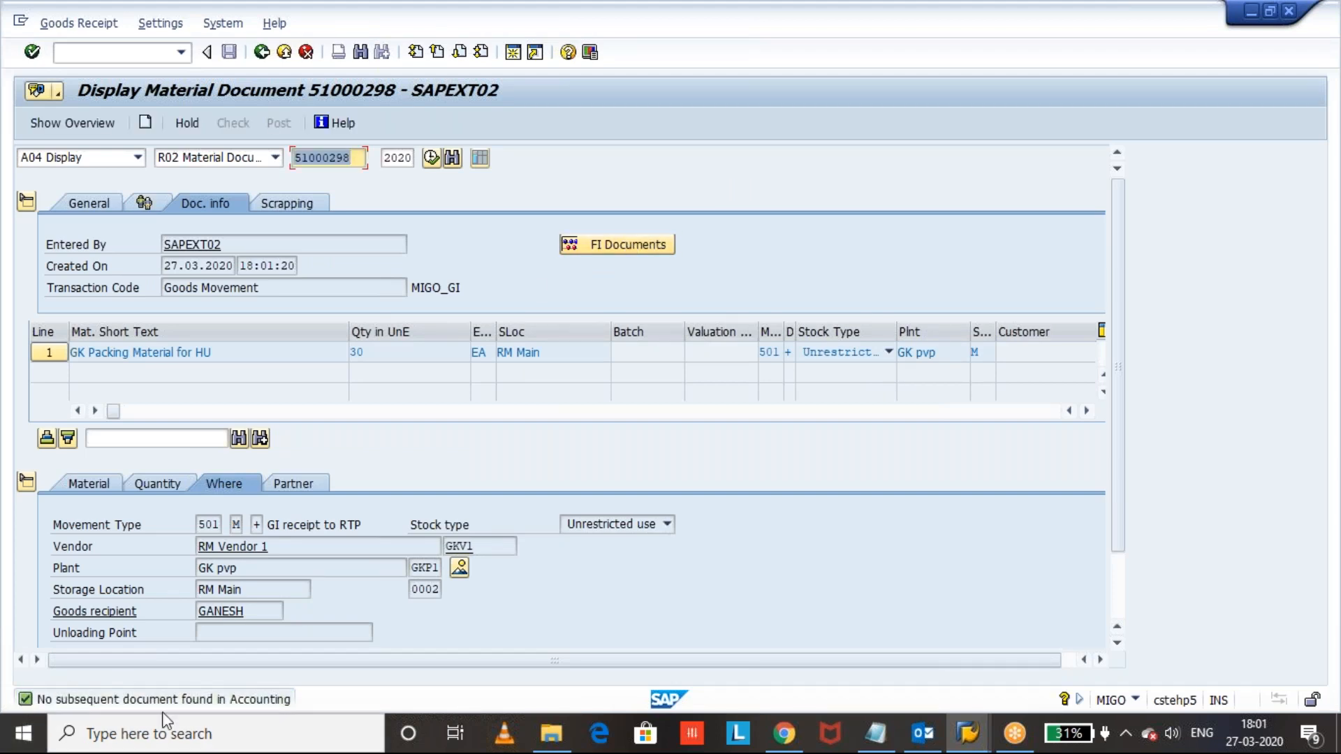
{"action": "mouse_move", "coordinate": [252, 705]}
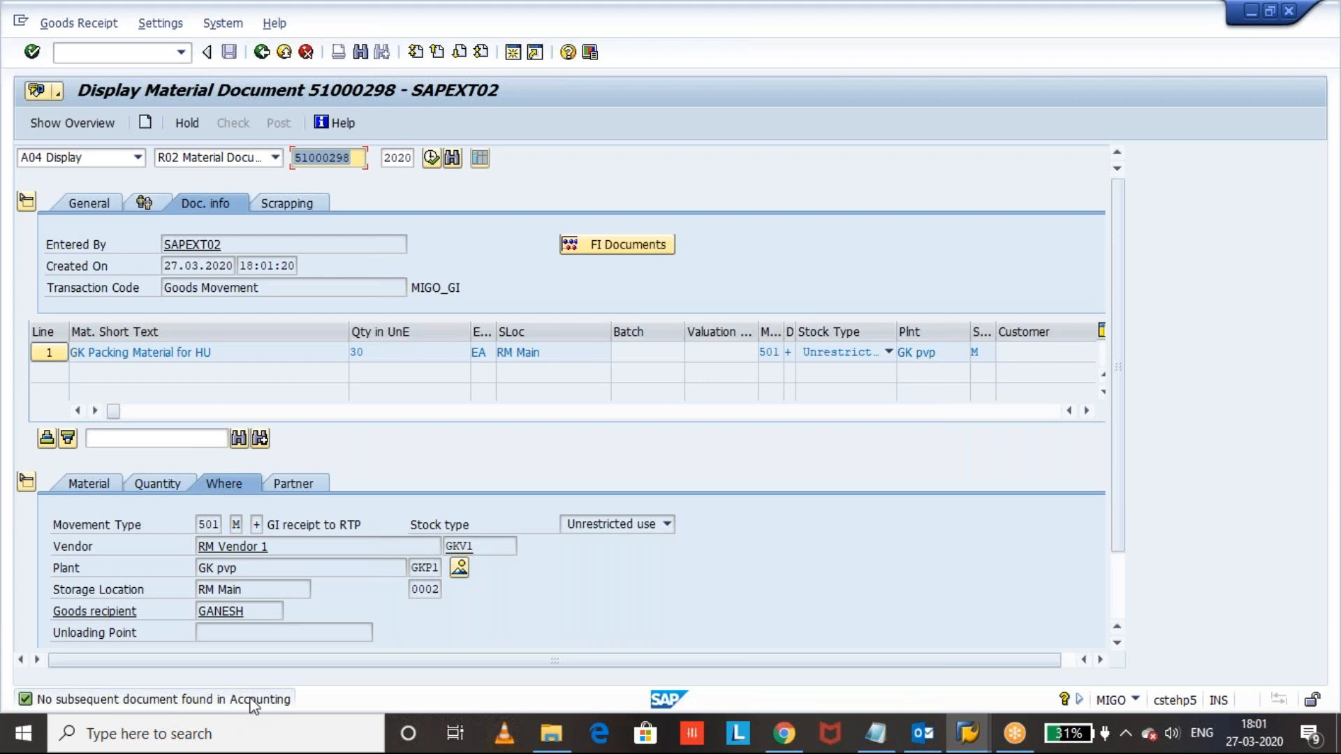
{"action": "left_click", "coordinate": [112, 52]}
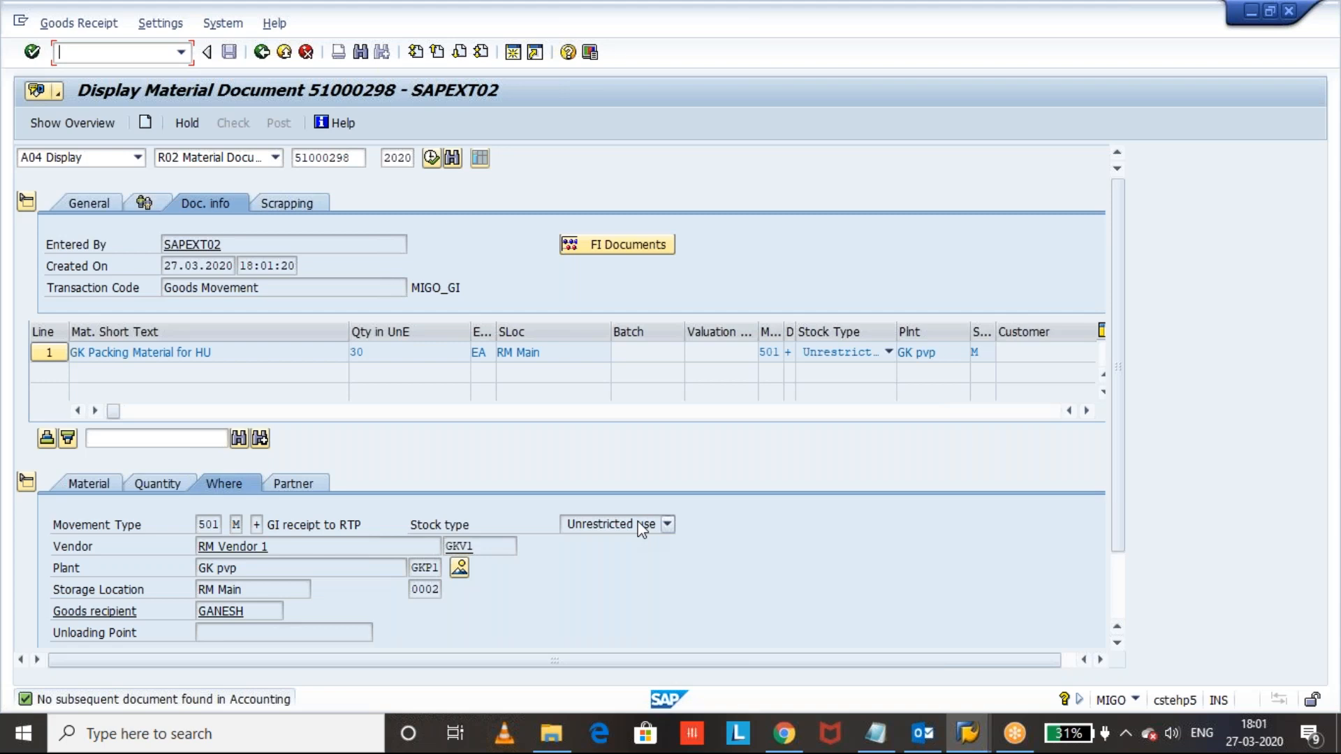
{"action": "mouse_move", "coordinate": [787, 717]}
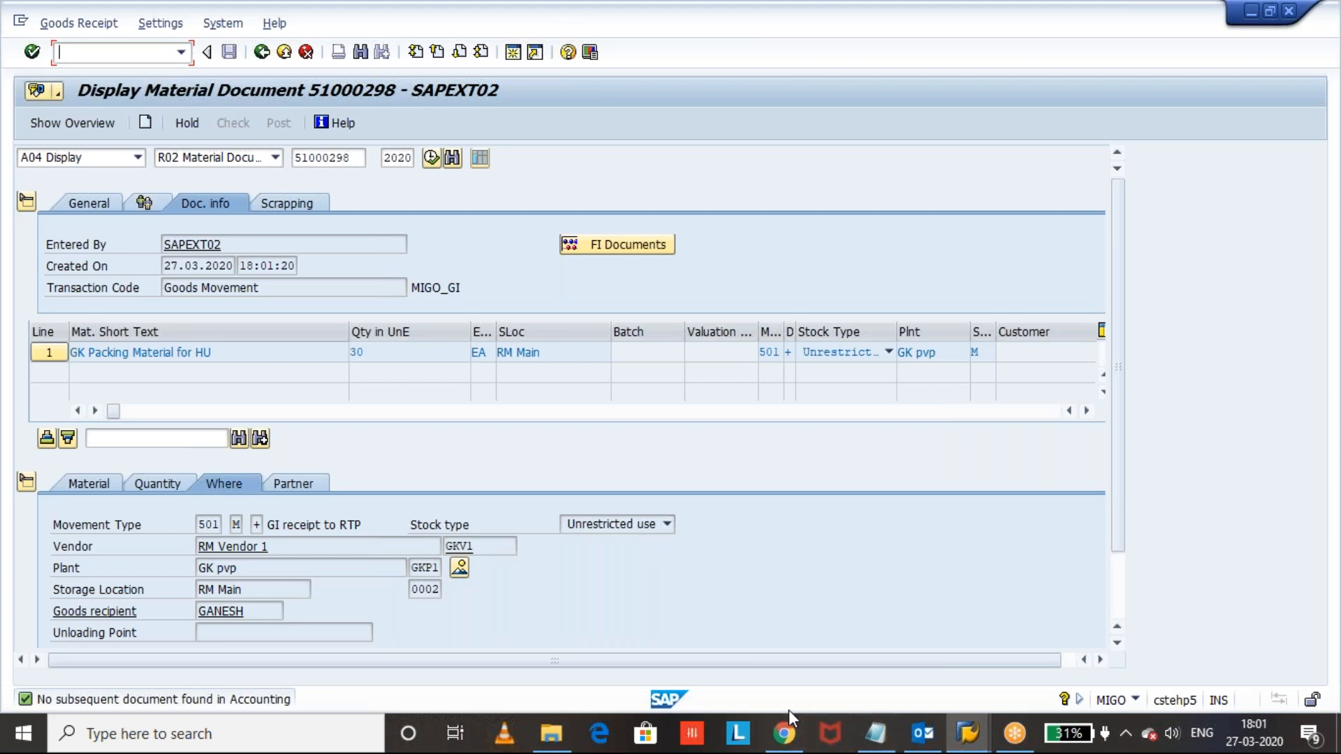
{"action": "mouse_move", "coordinate": [1038, 479]}
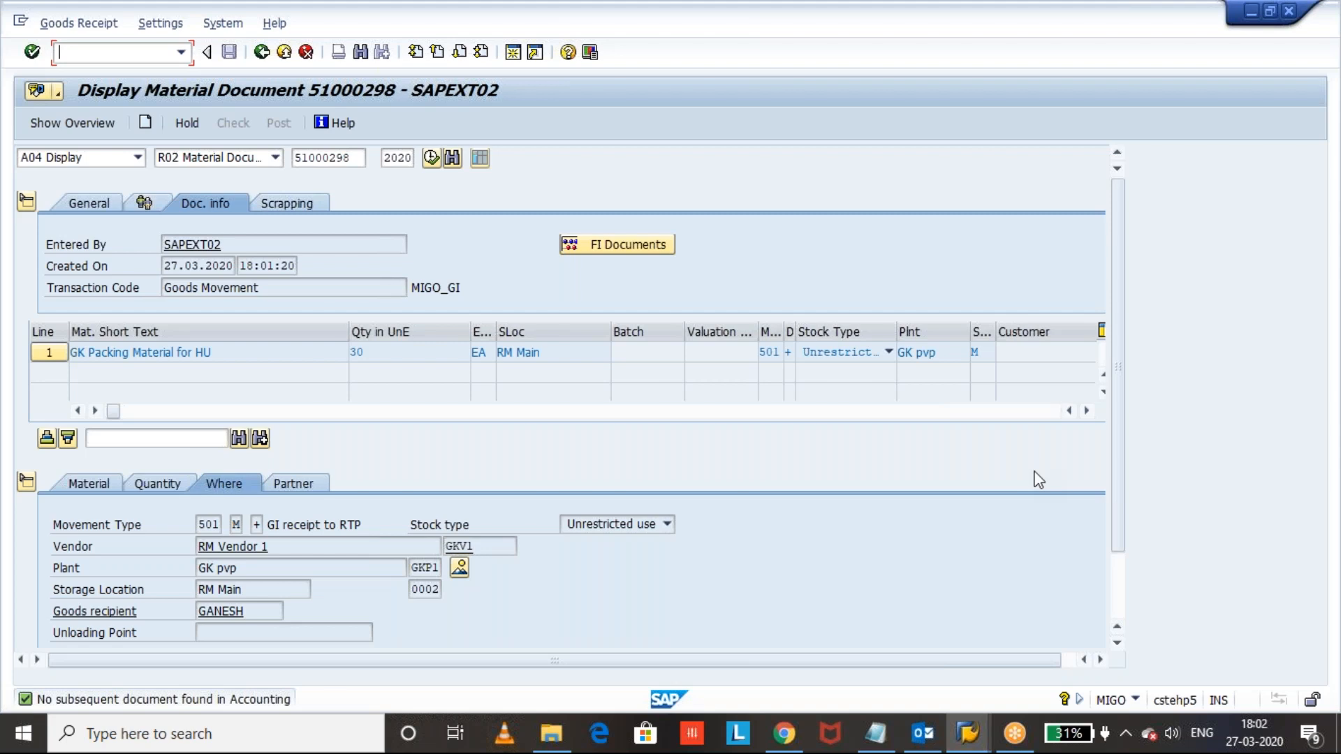
{"action": "mouse_move", "coordinate": [1252, 33]}
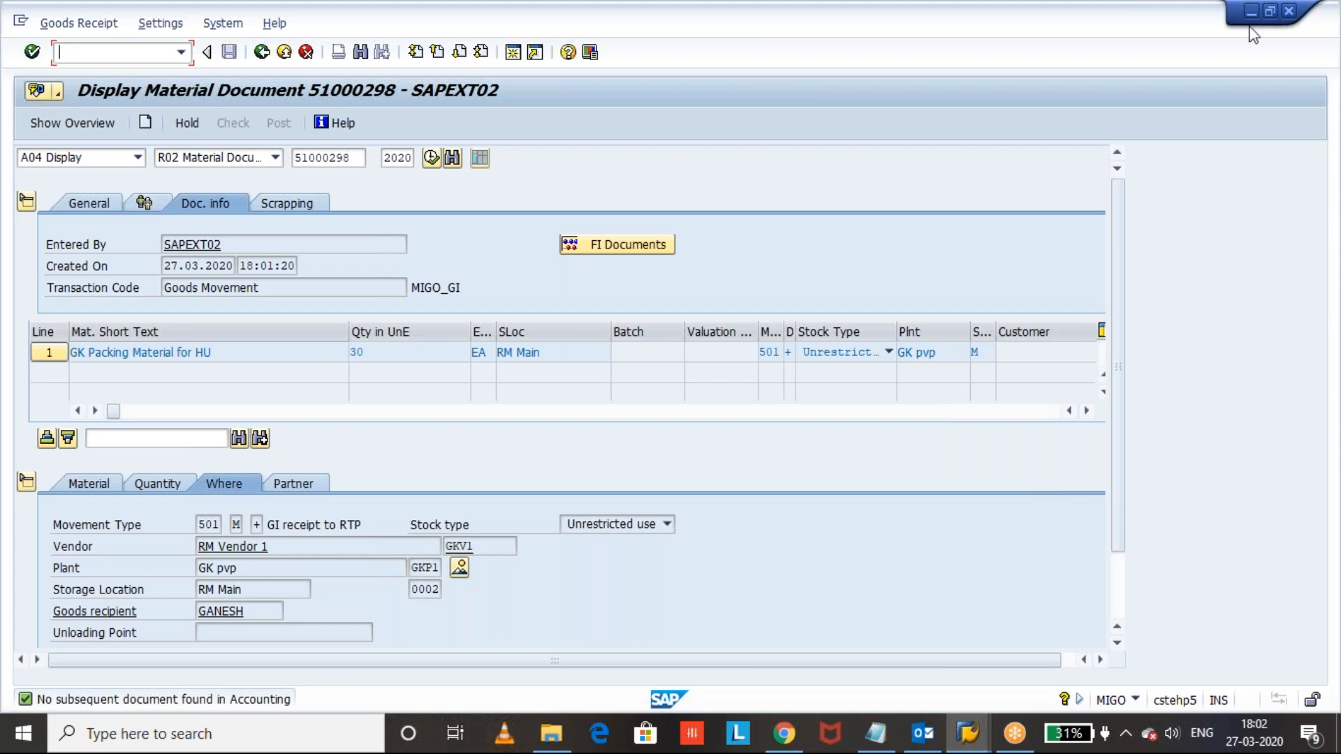